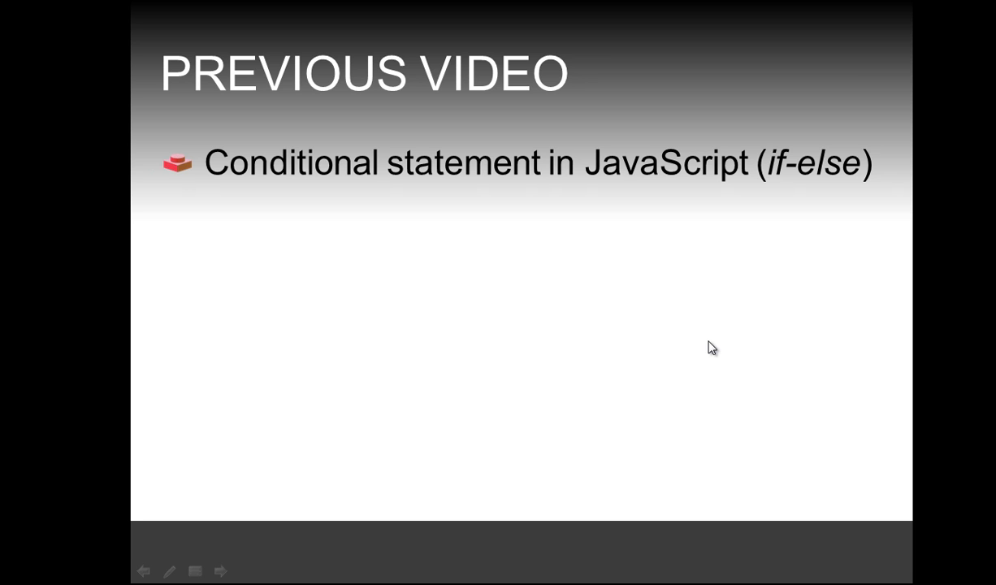
# Step: Switch from the PowerPoint recap slide to Komodo Edit with j4-2.html
pyautogui.press('alt+tab')
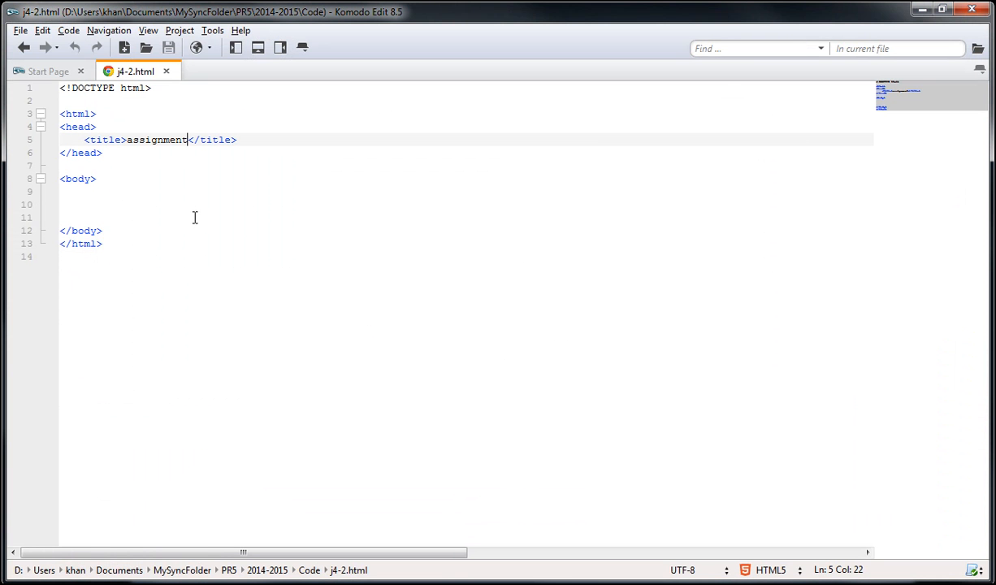
# Step: Start a text input element, <input type="text", on the empty body line
pyautogui.click(302, 193)
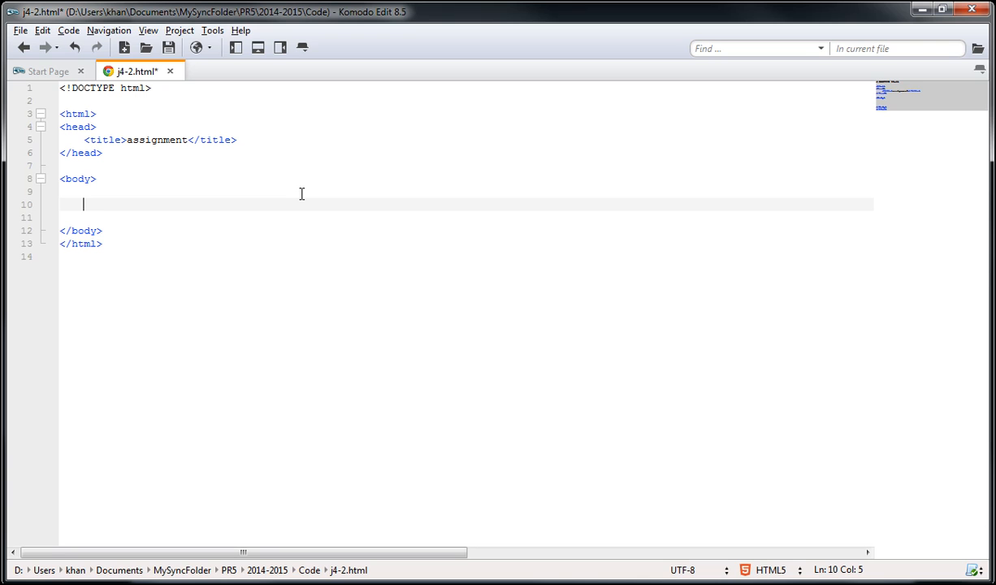
pyautogui.write('<')
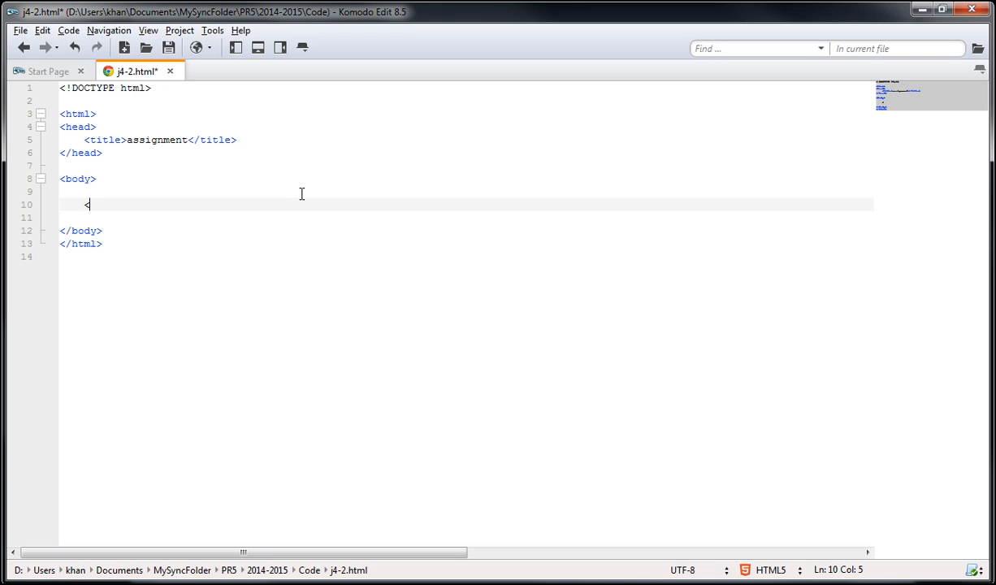
pyautogui.write('input />')
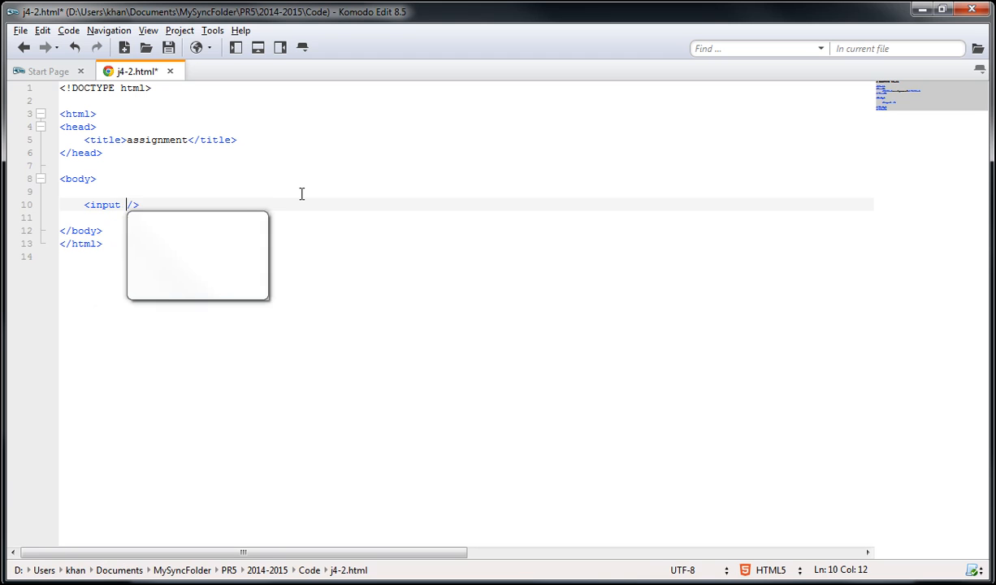
pyautogui.write('type=')
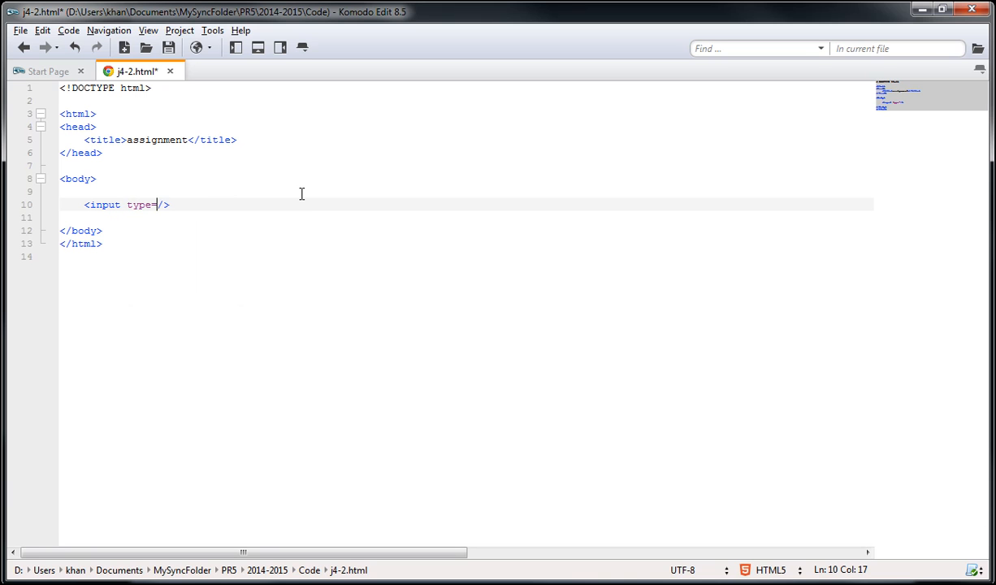
pyautogui.write('"')
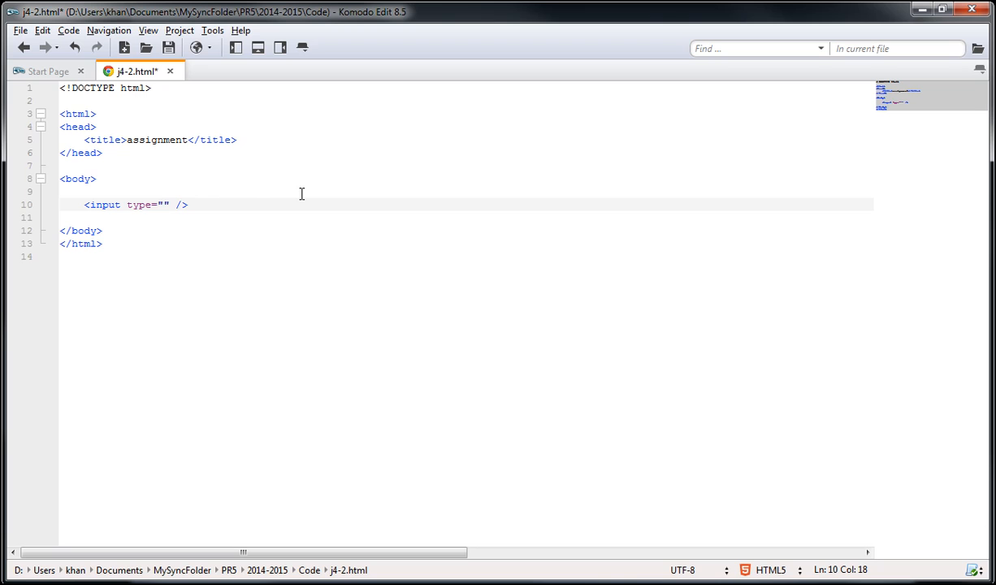
pyautogui.write('text')
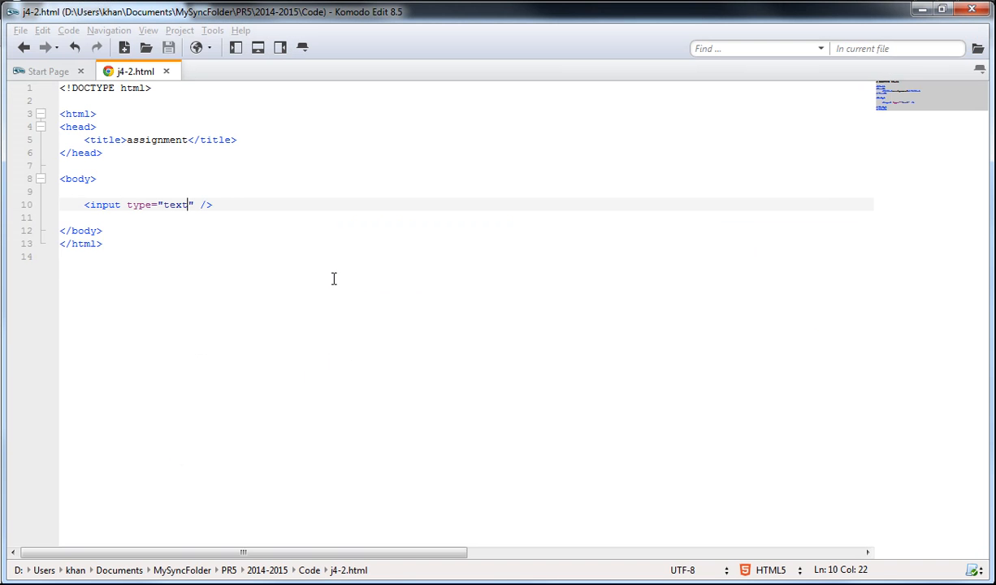
pyautogui.moveTo(416, 244)
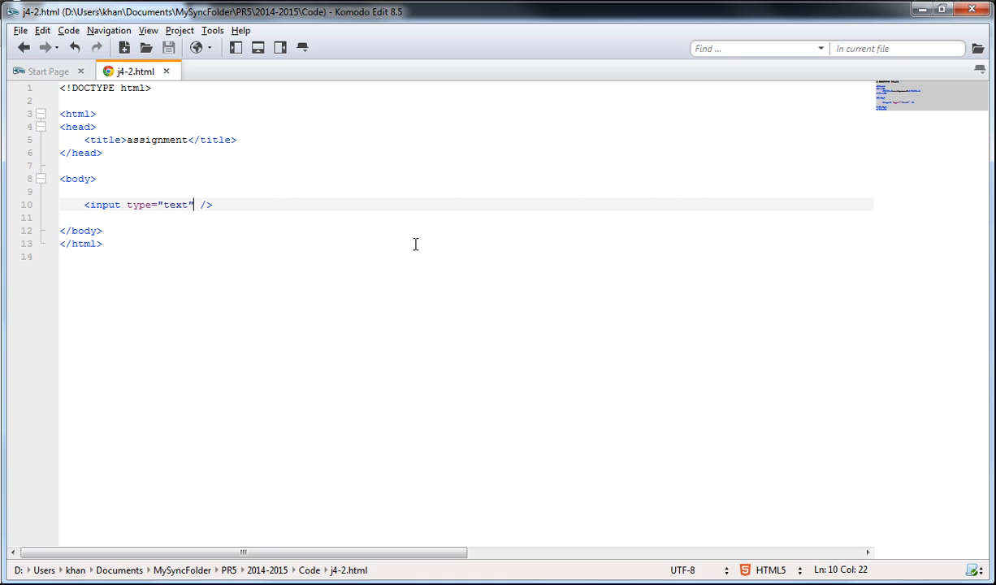
# Step: Give the input an onfocus attribute calling doOnFocus();
pyautogui.write('onfocus')
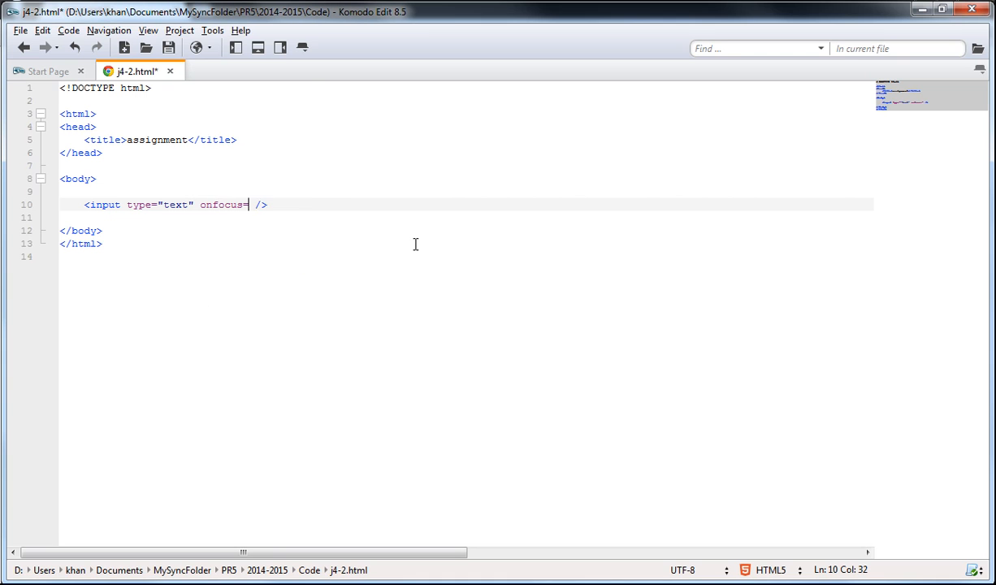
pyautogui.write('=""')
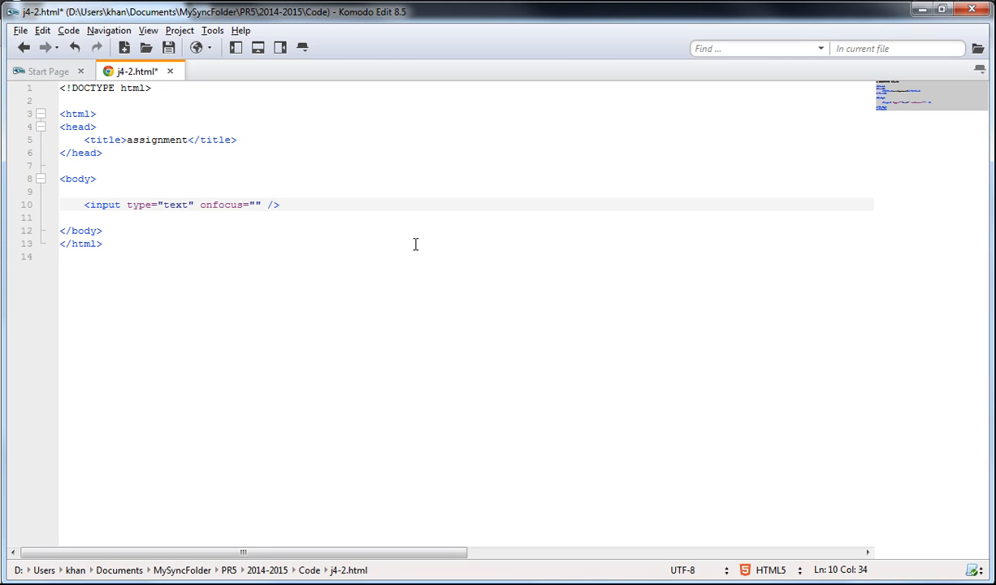
pyautogui.press('Left')
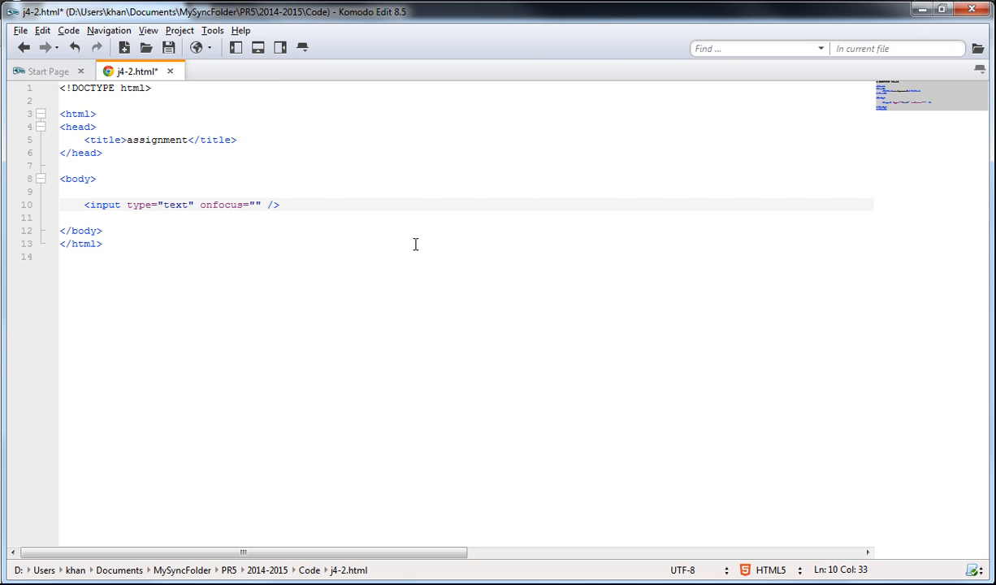
pyautogui.write('doOn')
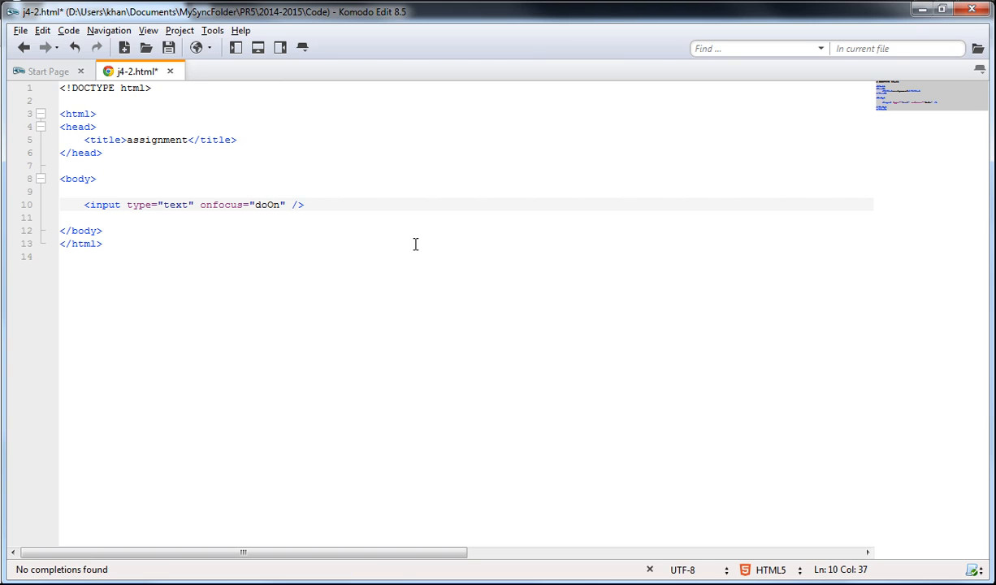
pyautogui.write('Focus')
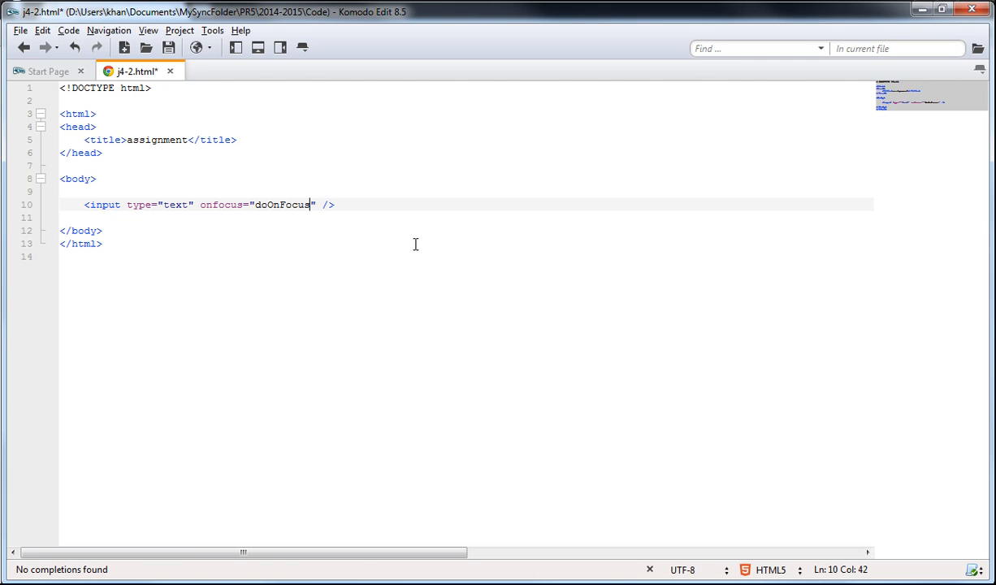
pyautogui.write('();')
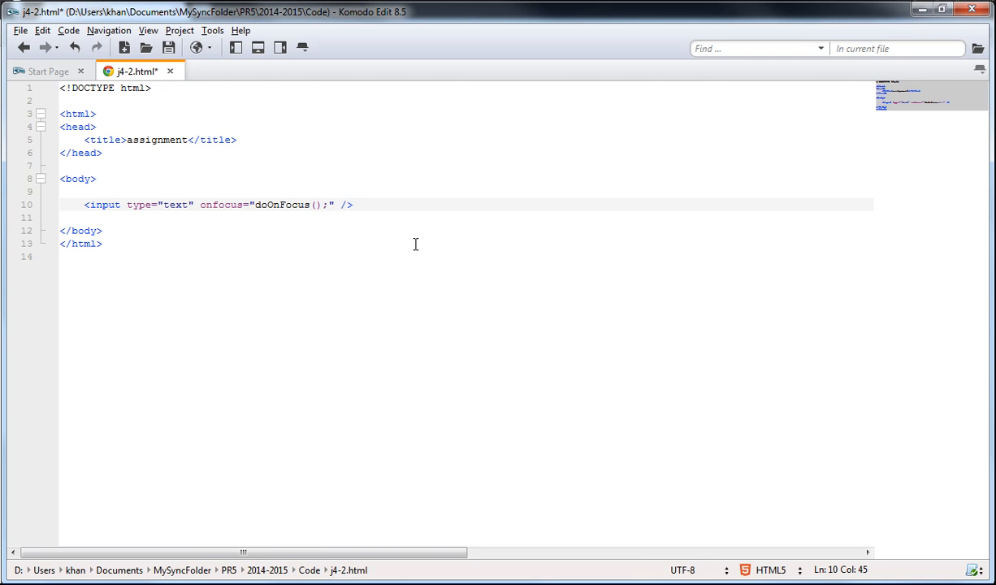
pyautogui.click(243, 140)
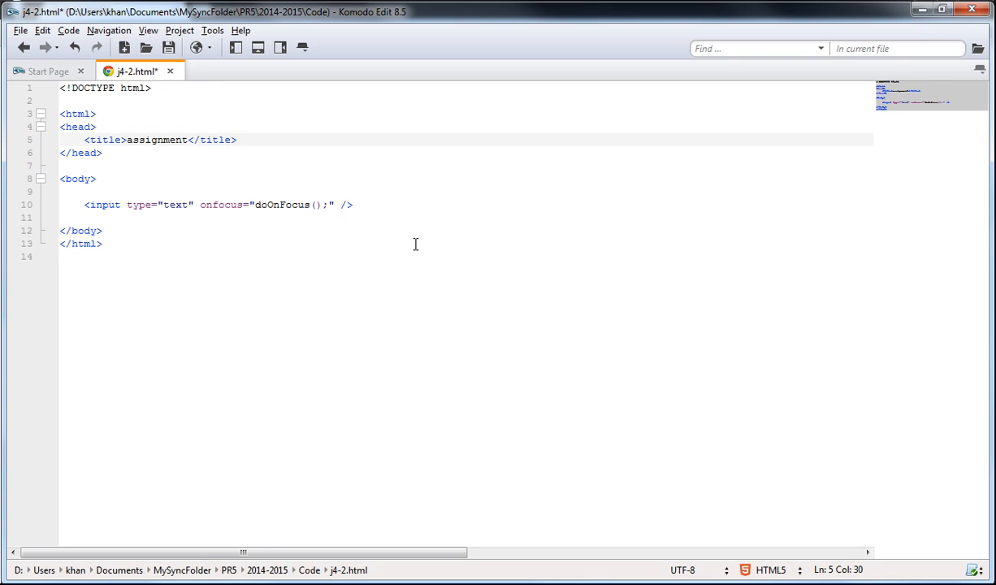
# Step: Add a script block after the title and declare function doOnFocus inside it
pyautogui.write('<script')
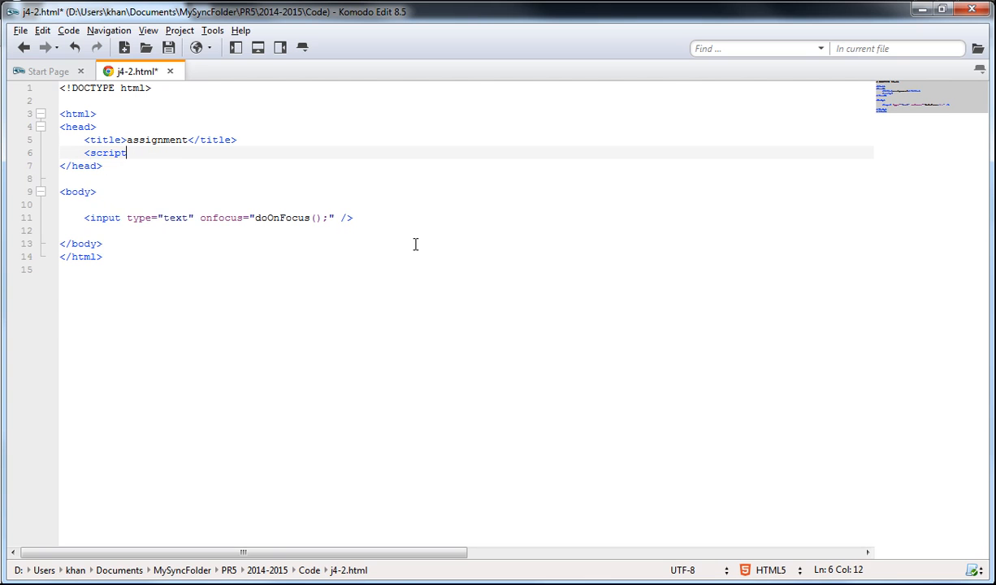
pyautogui.write('>')
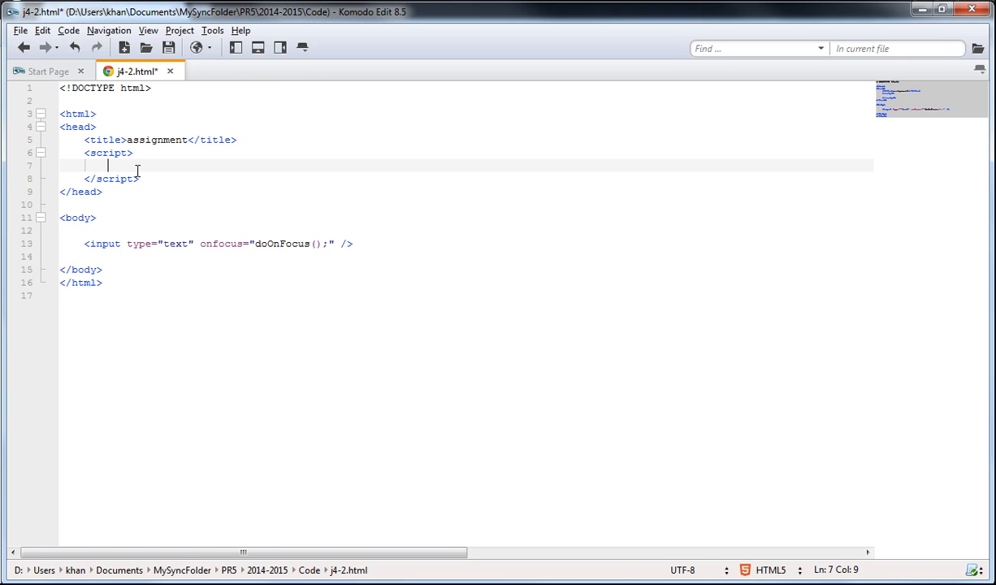
pyautogui.write('function name(args) {')
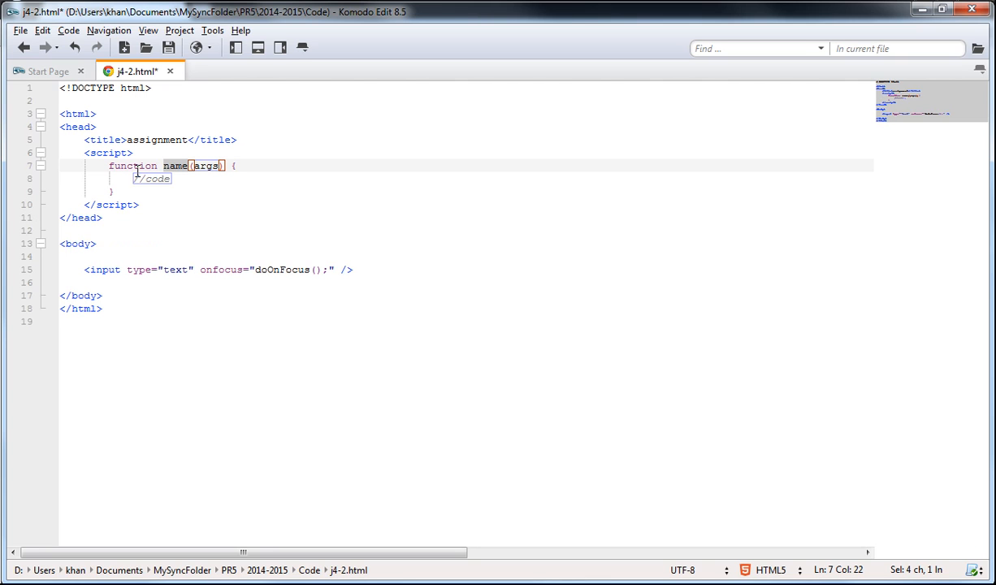
pyautogui.write('doO')
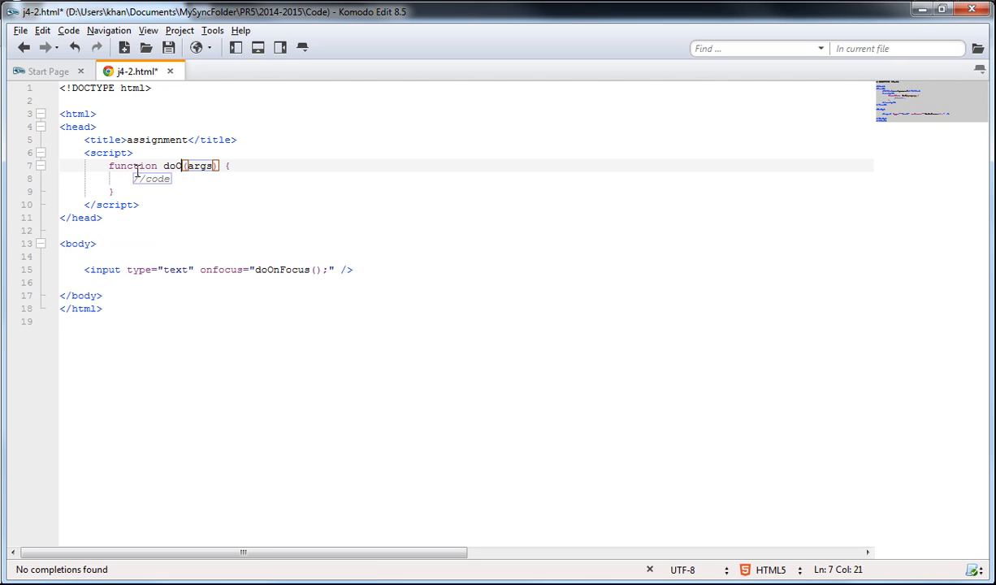
pyautogui.write('nFocus')
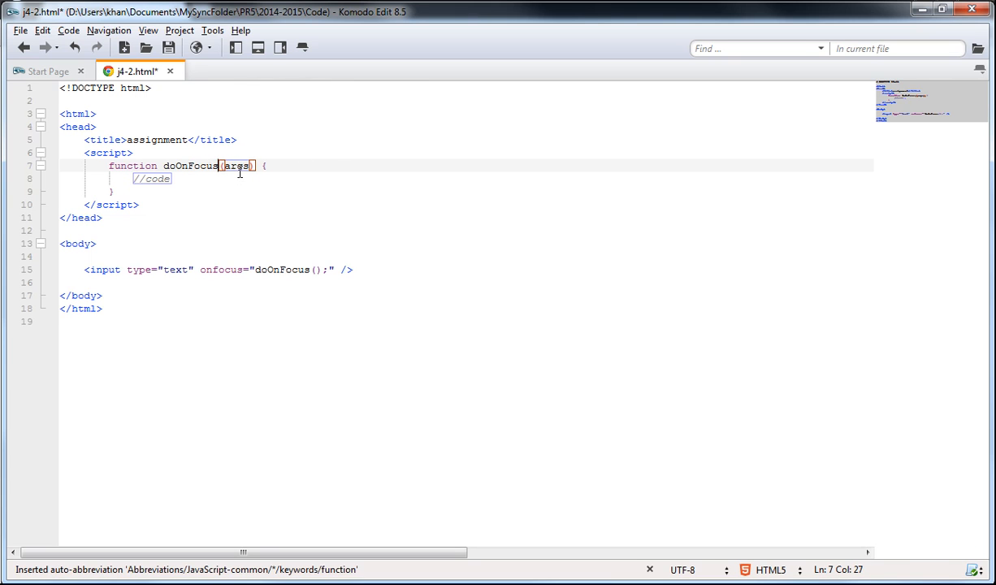
# Step: Strip the args and code placeholders, leaving an empty doOnFocus() function
pyautogui.press('Delete')
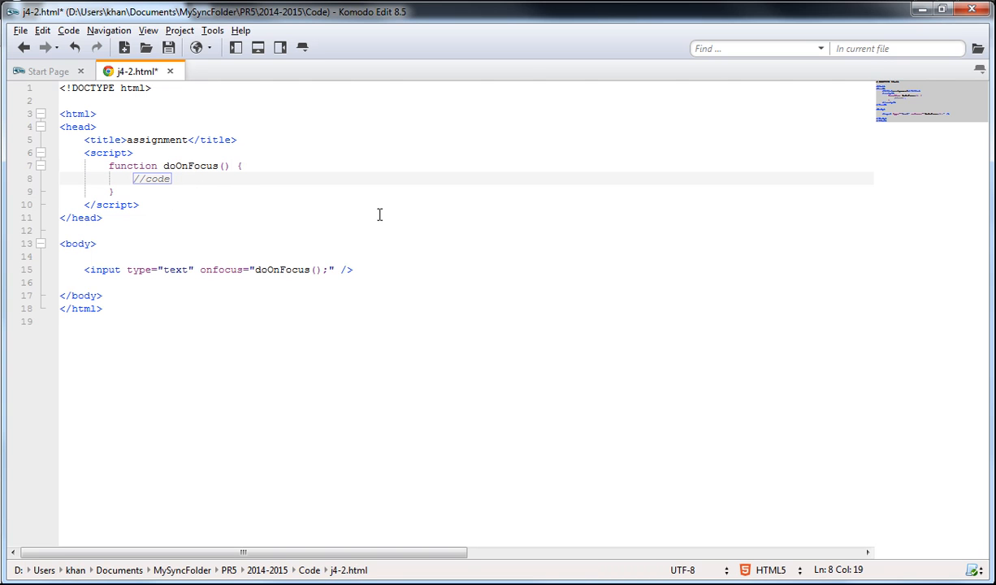
pyautogui.press('Delete')
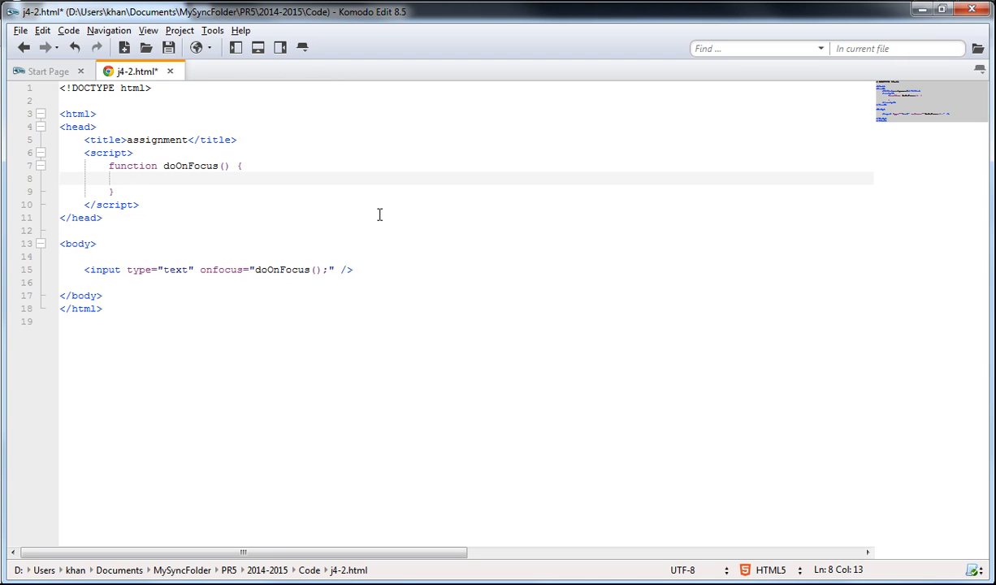
pyautogui.click(132, 177)
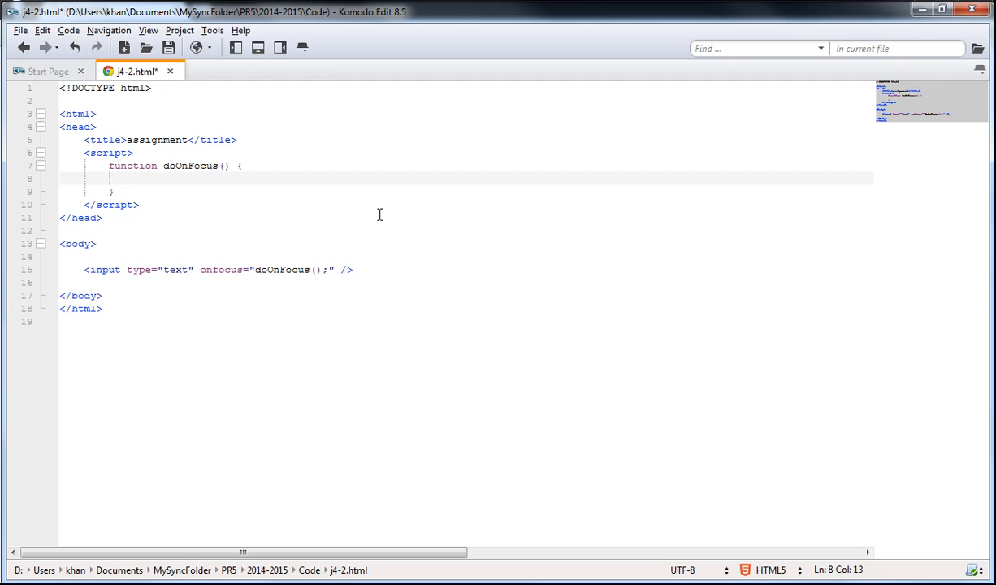
pyautogui.click(333, 270)
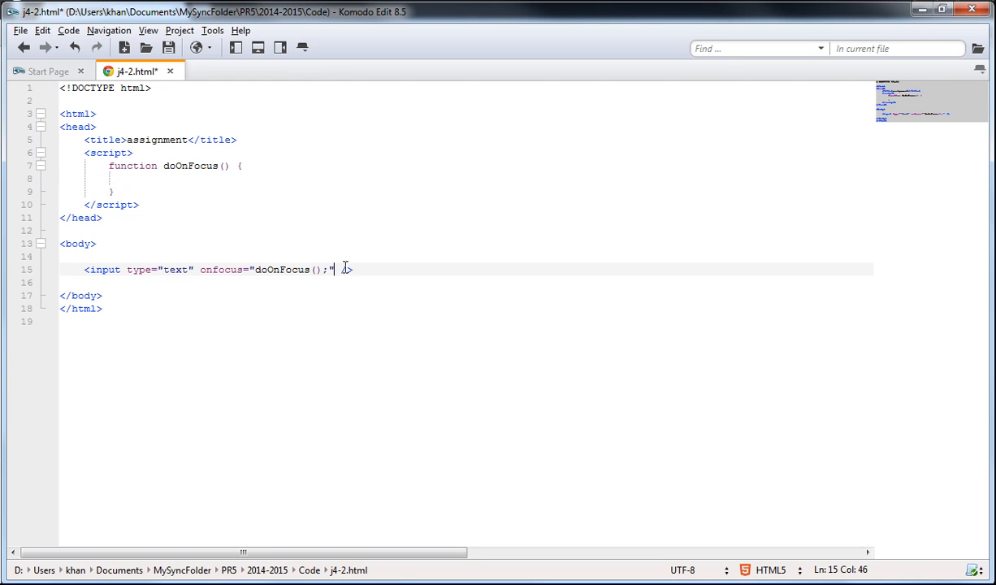
# Step: Add id="textBox" to the input tag after its onfocus attribute
pyautogui.write('id=')
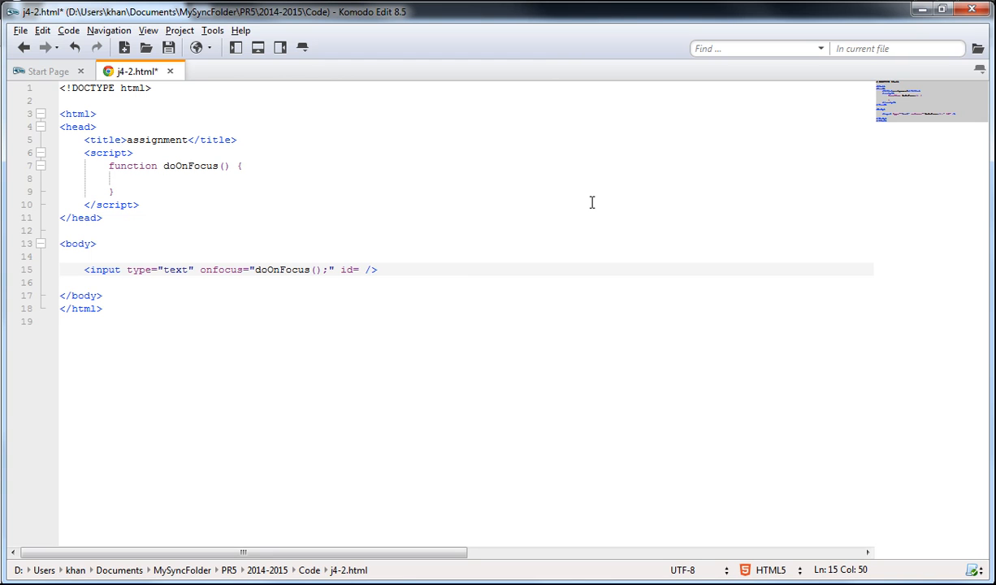
pyautogui.write('"')
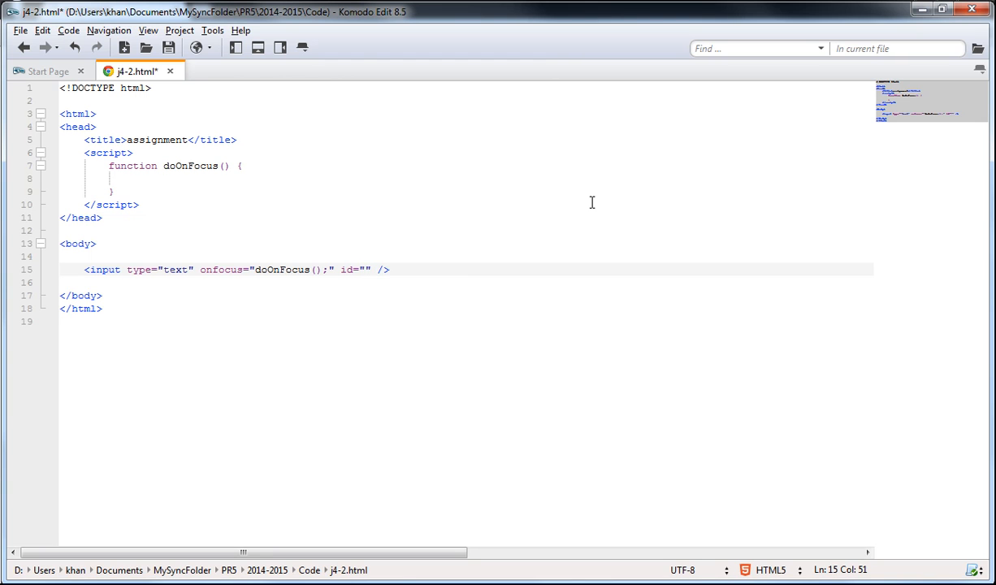
pyautogui.write('tex')
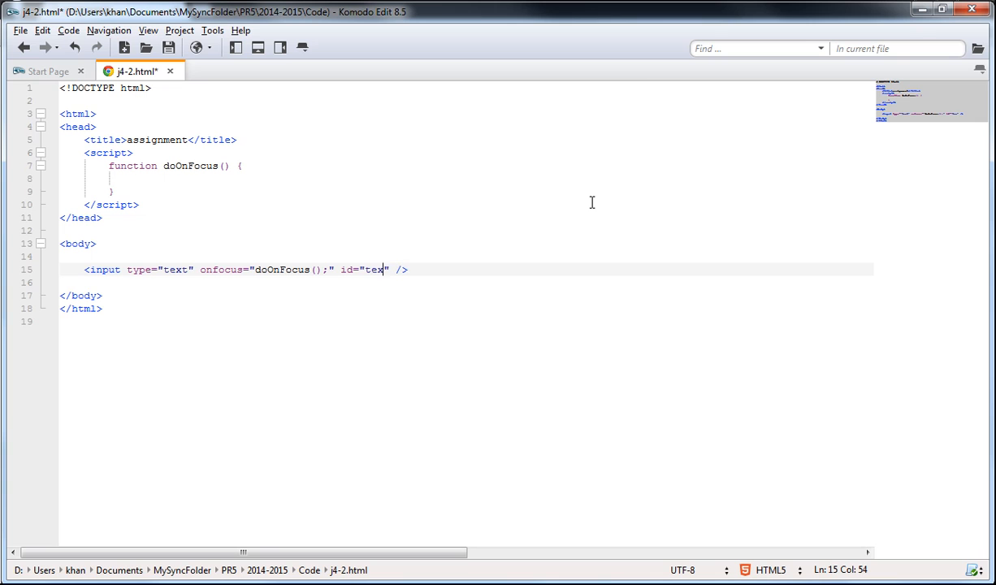
pyautogui.write('Box')
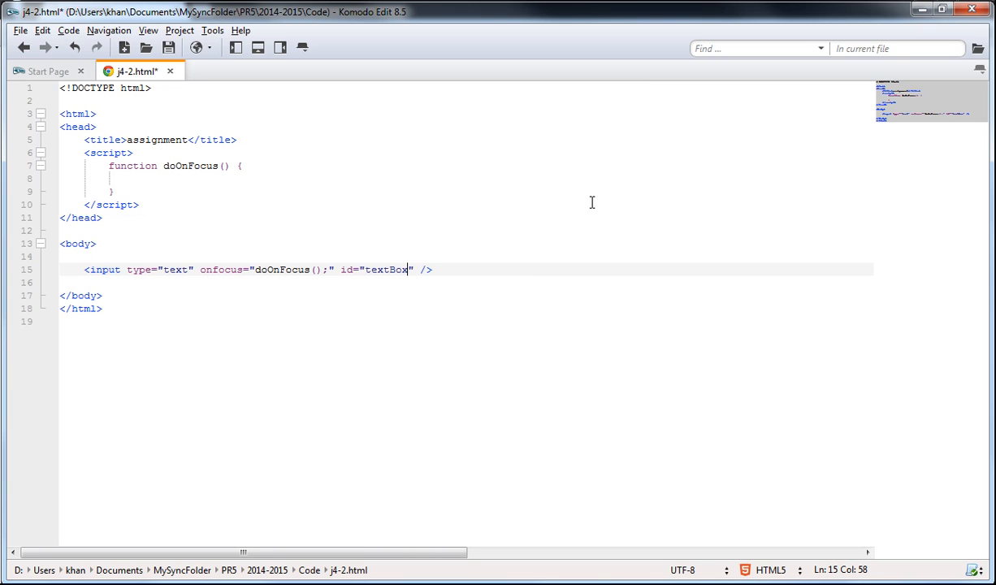
pyautogui.click(415, 177)
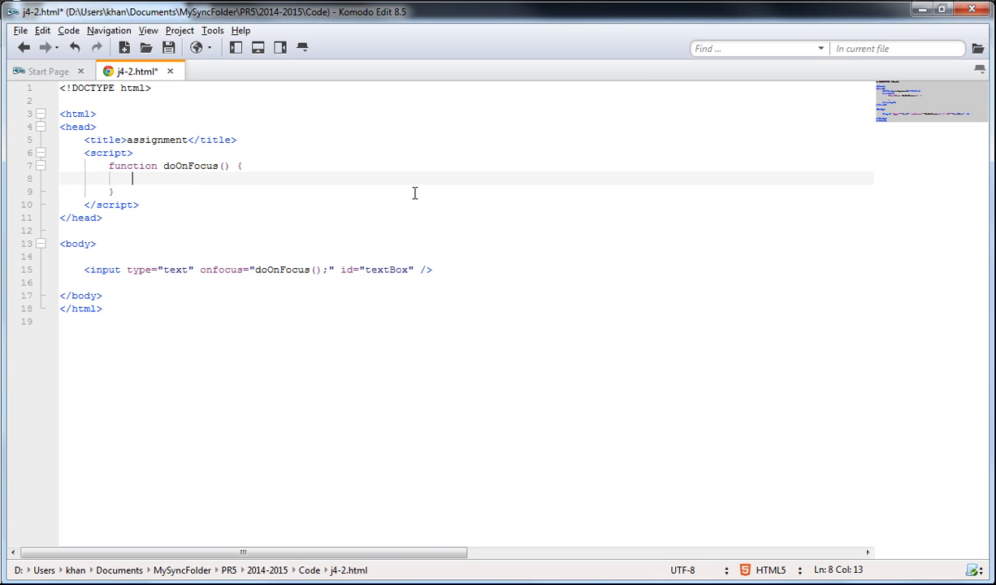
# Step: In doOnFocus, set document.getElementById('textBox').style.background to '#eee'
pyautogui.write('dco')
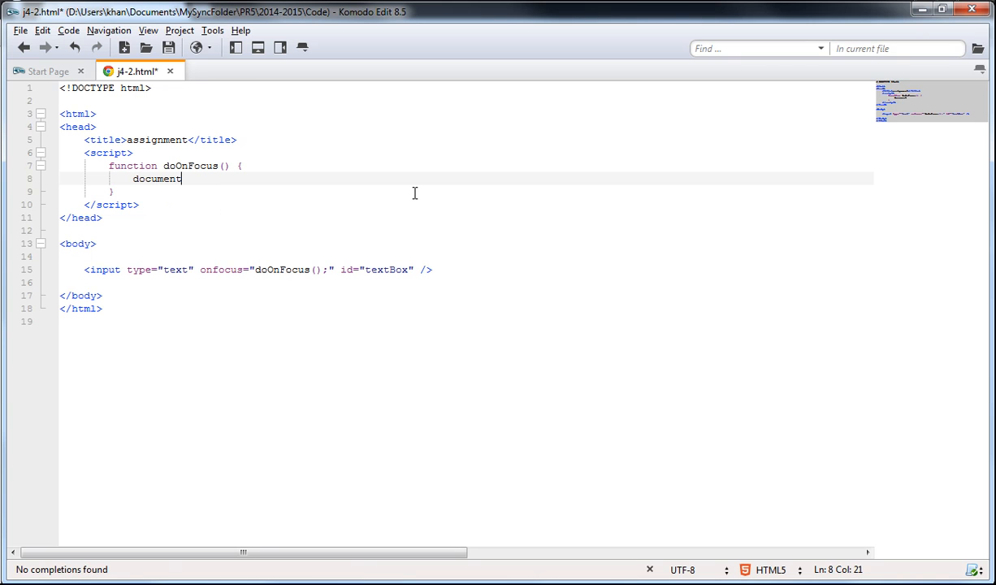
pyautogui.write('.')
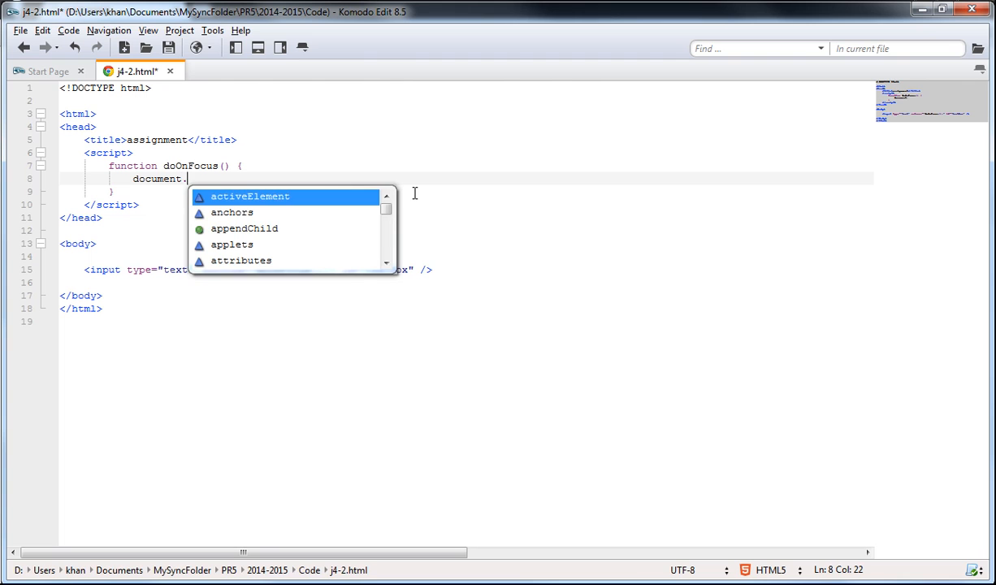
pyautogui.write('getElementById')
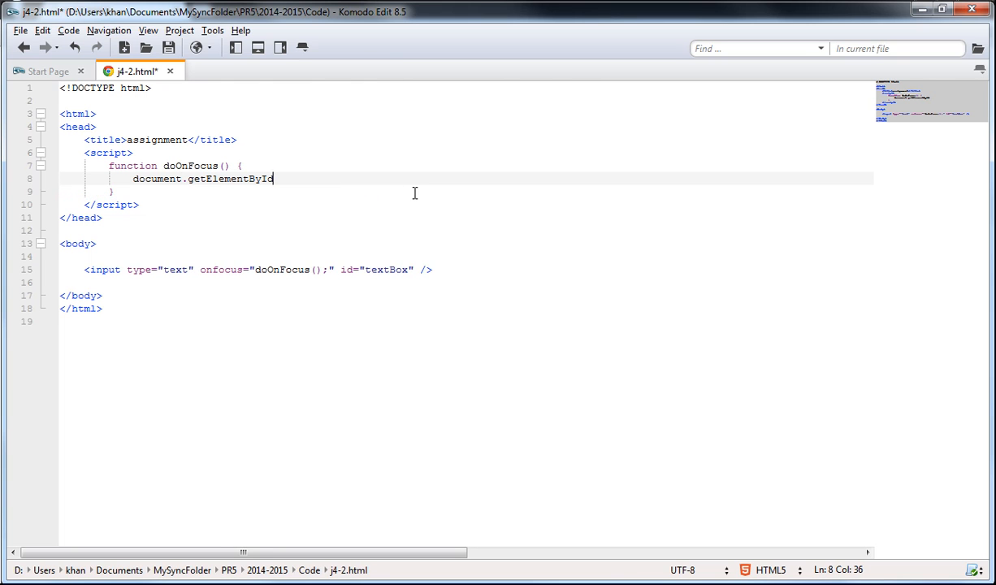
pyautogui.write('(')
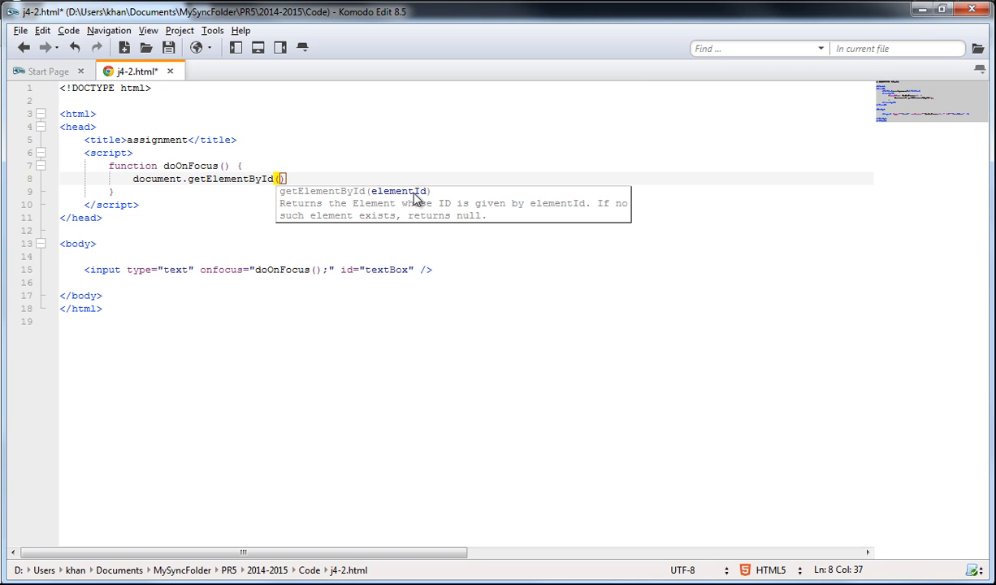
pyautogui.write("'")
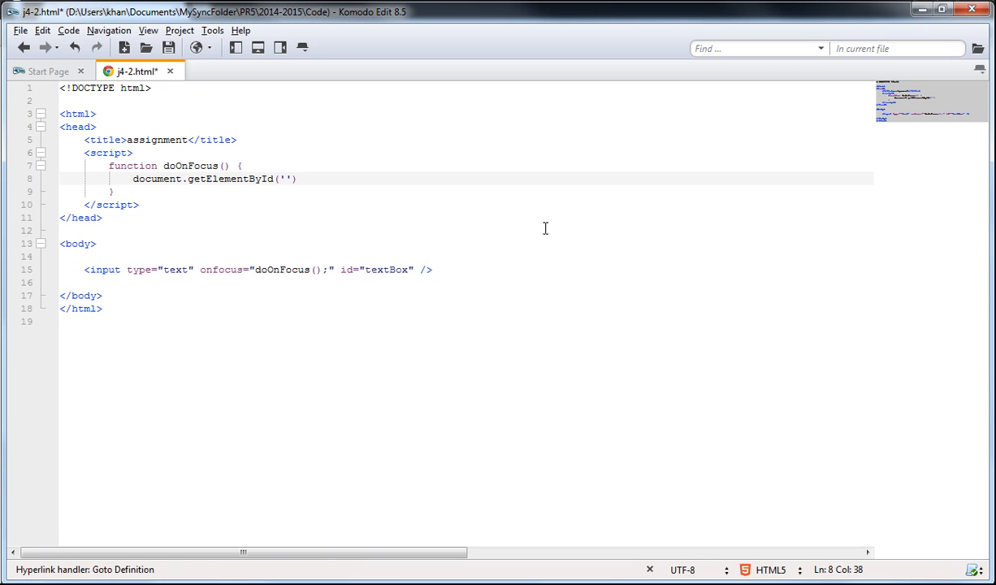
pyautogui.write('textBox')
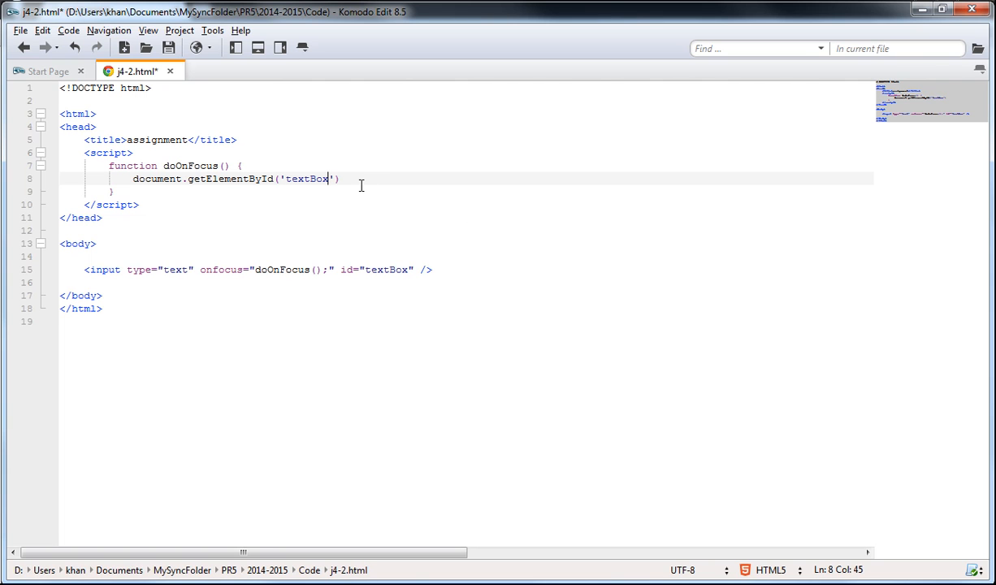
pyautogui.write('.')
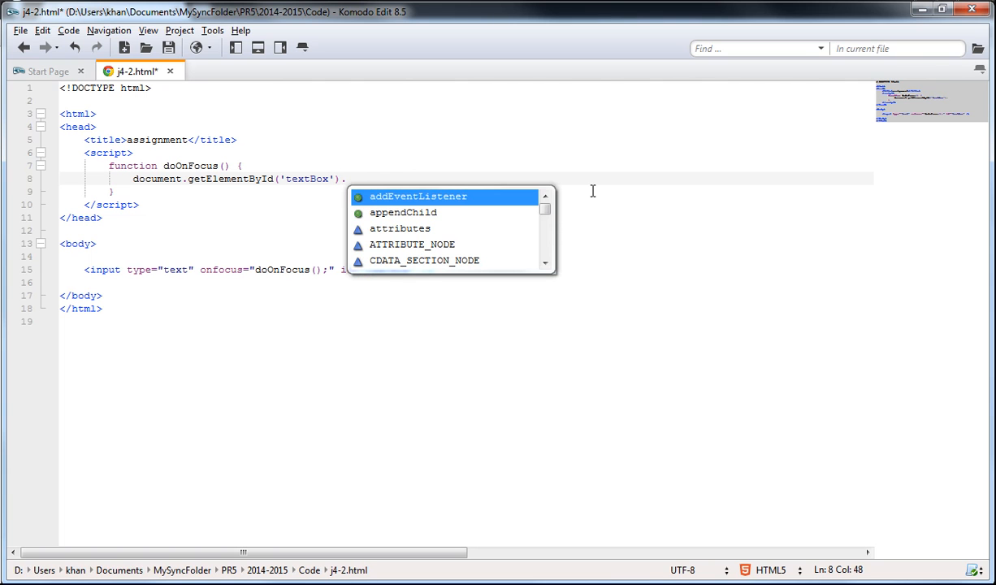
pyautogui.write('style')
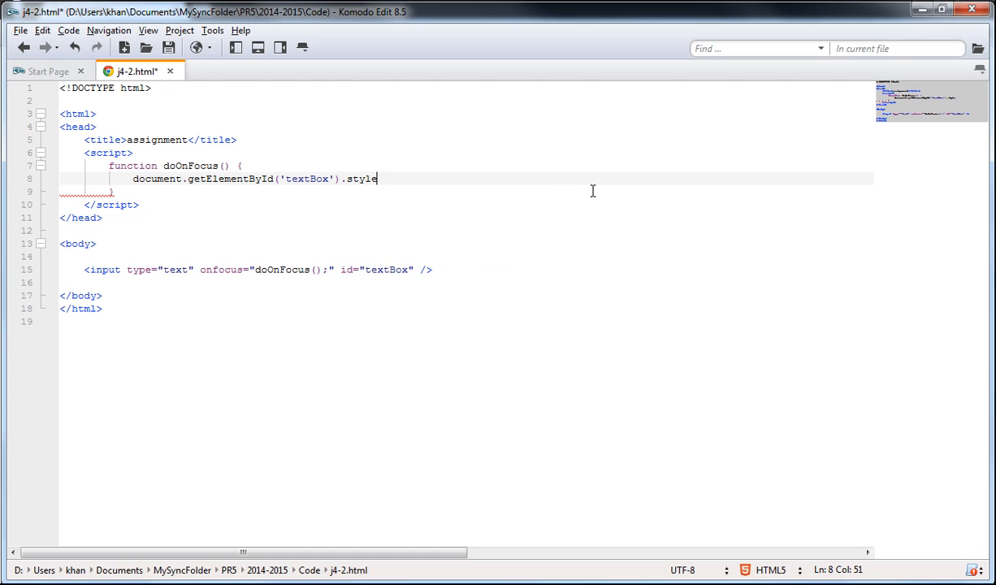
pyautogui.write('background =')
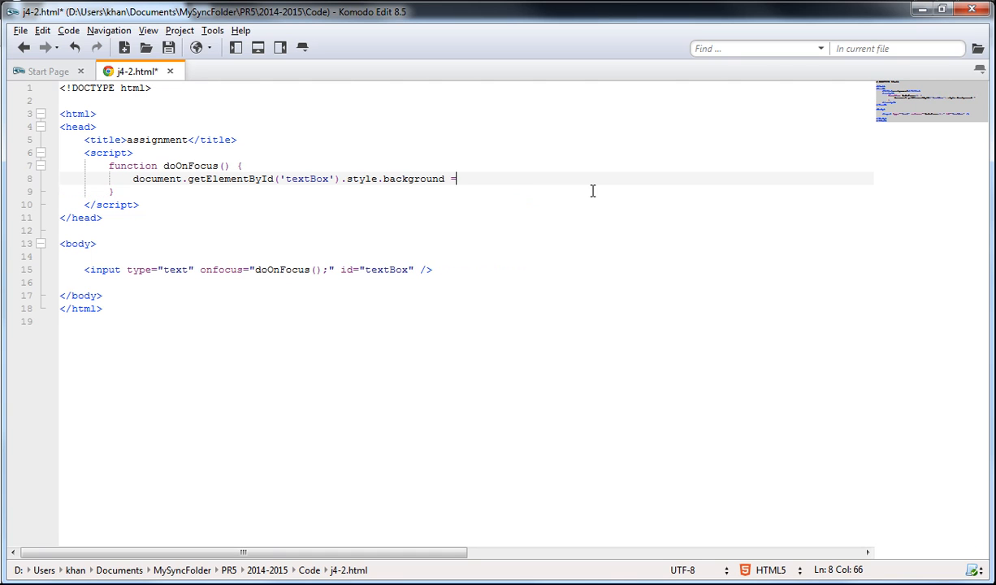
pyautogui.write("''")
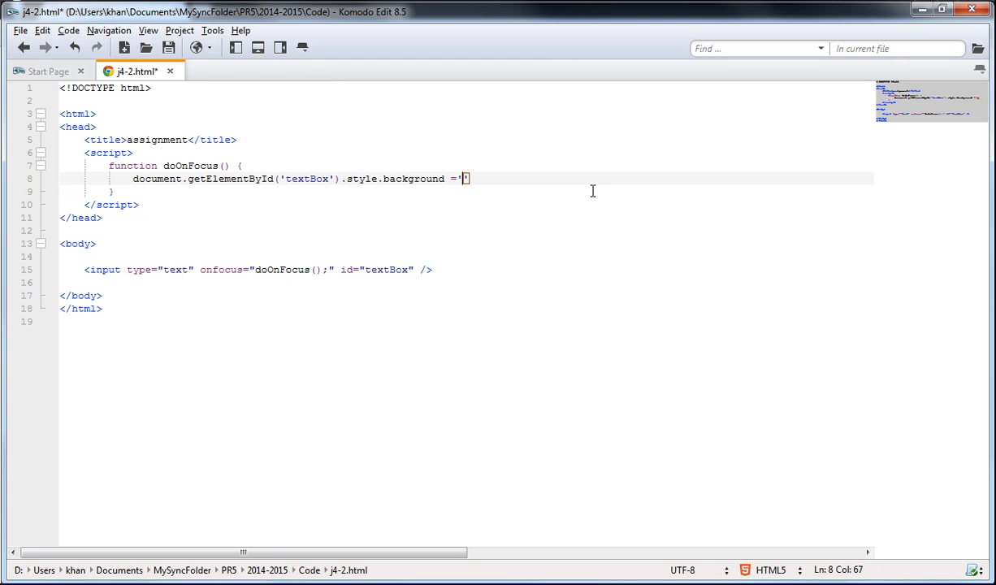
pyautogui.write('#')
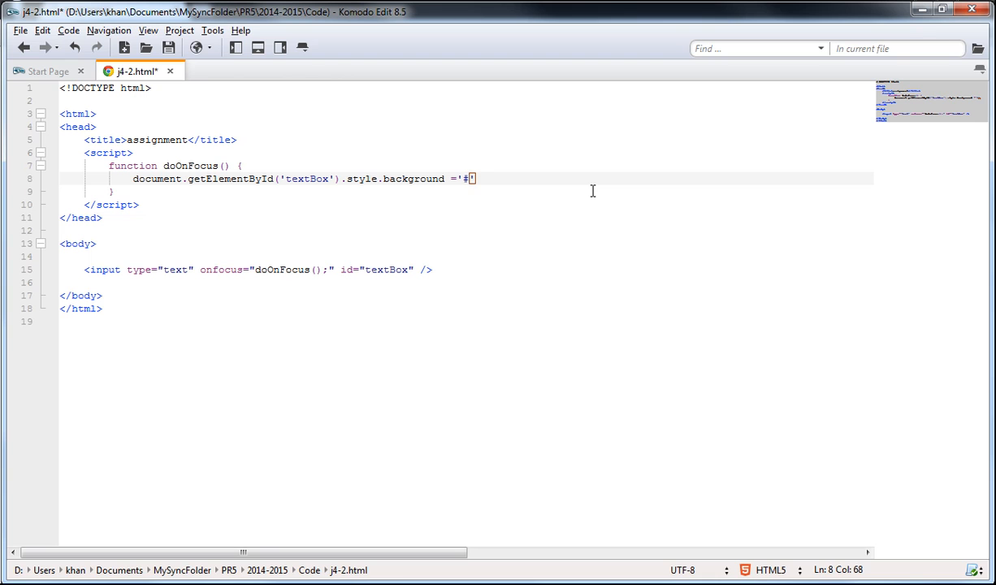
pyautogui.write("eee'")
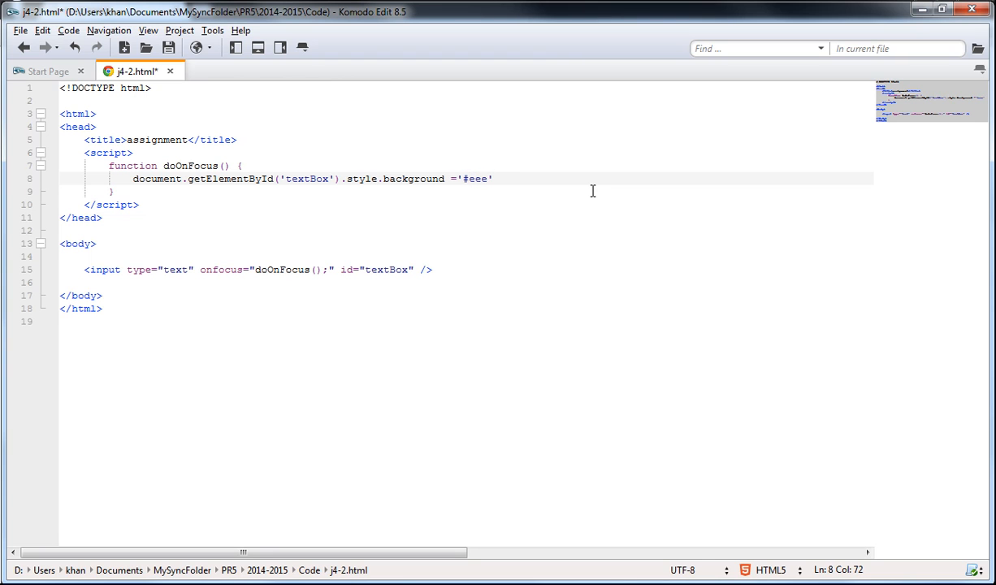
pyautogui.write(';')
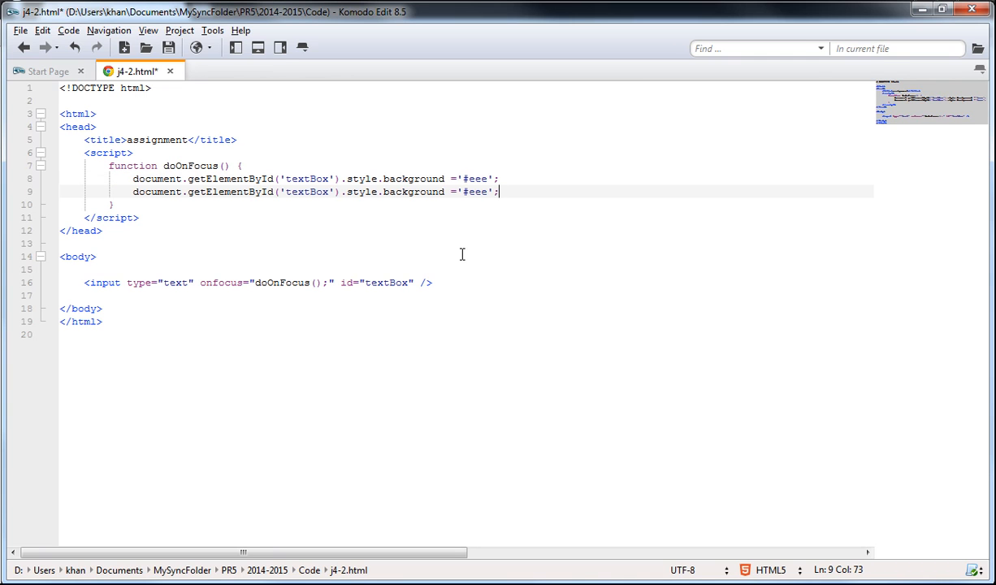
pyautogui.moveTo(455, 201)
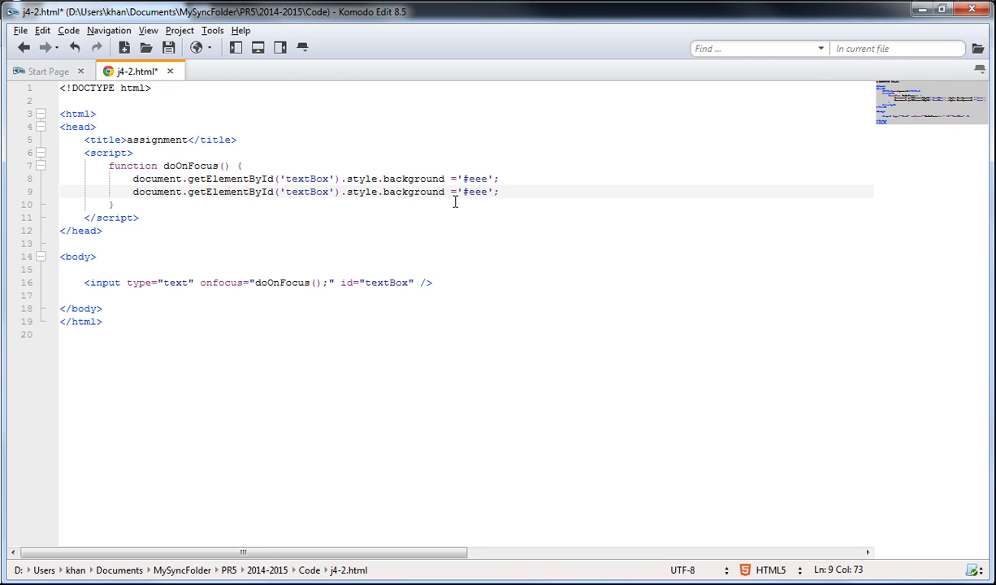
# Step: On the copied line set style.borderColor to 'green', then return false
pyautogui.doubleClick(413, 191)
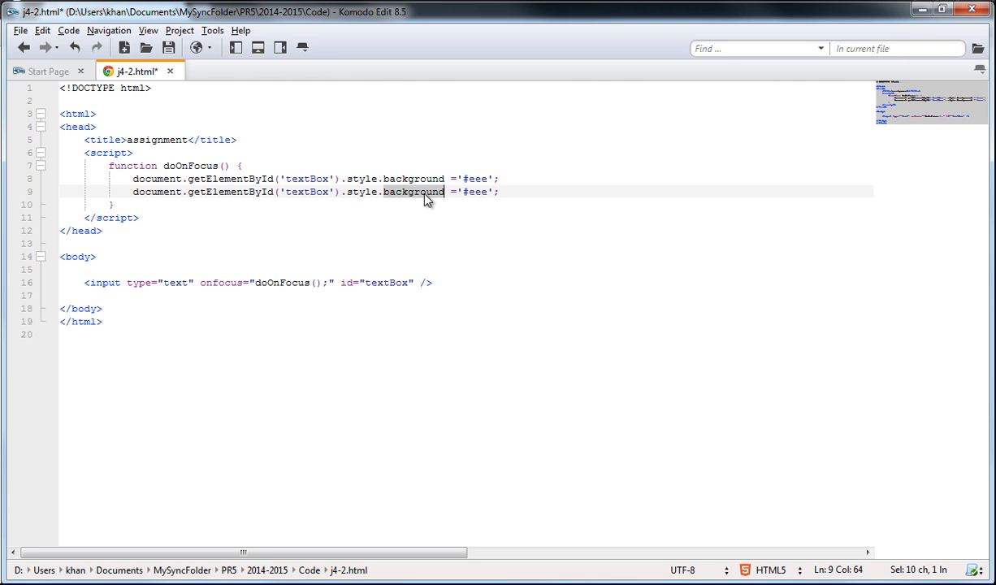
pyautogui.write('box')
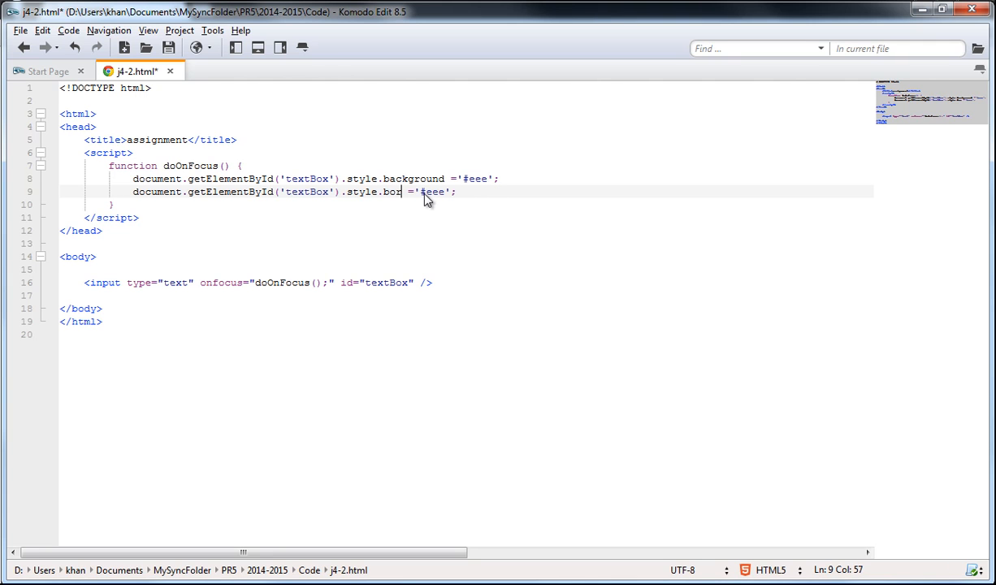
pyautogui.press('Backspace')
pyautogui.write('derCo')
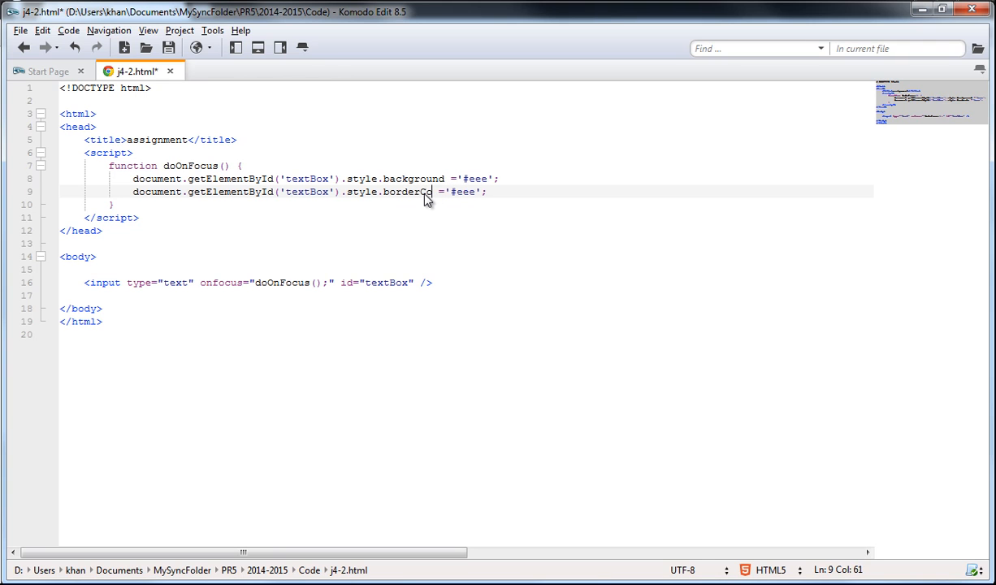
pyautogui.write('lor')
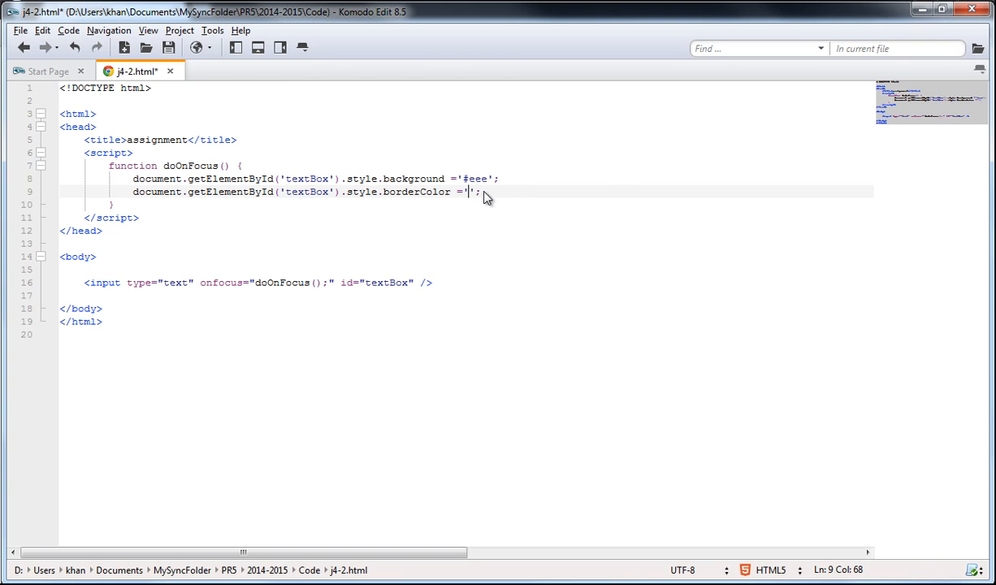
pyautogui.write('green')
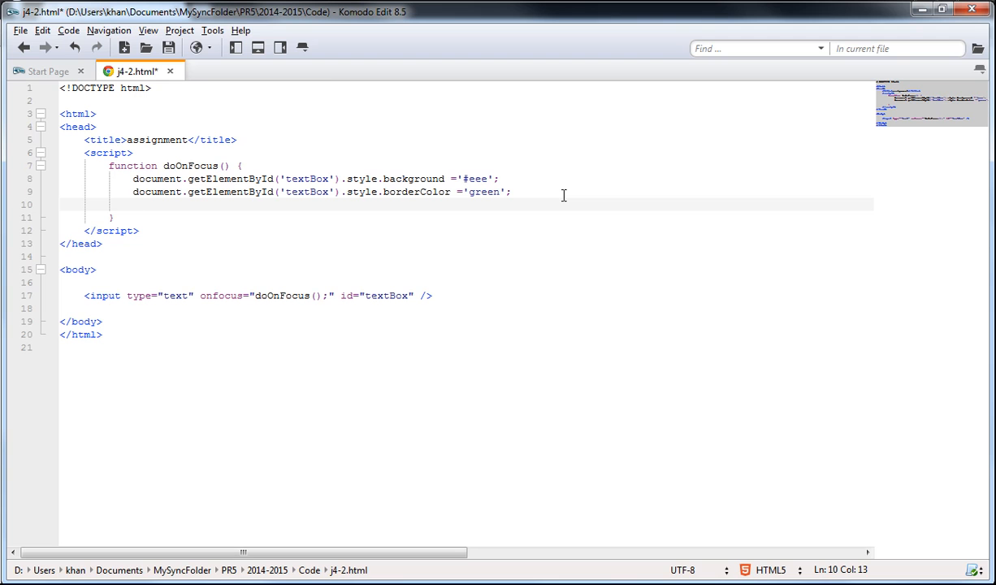
pyautogui.write('return')
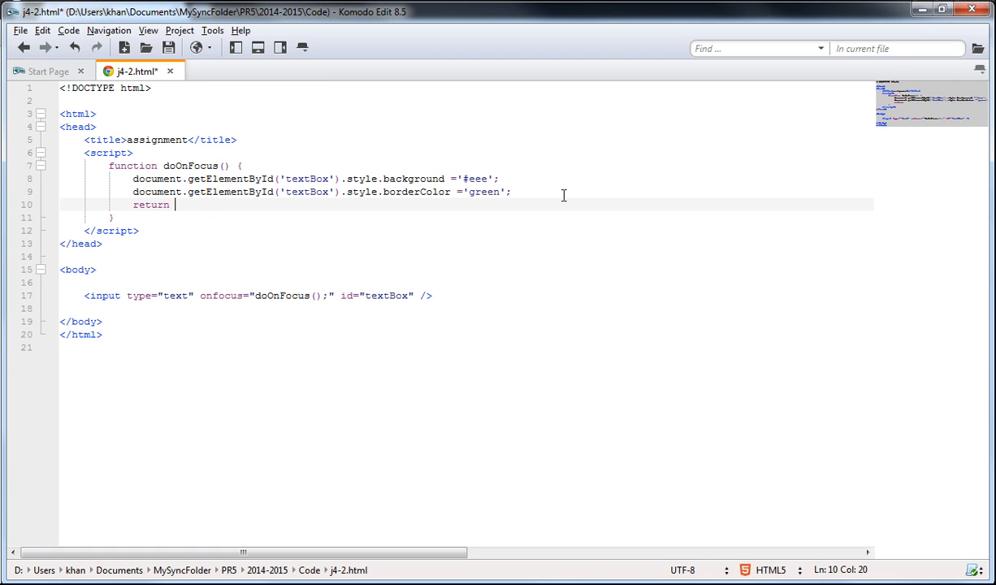
pyautogui.write('fa')
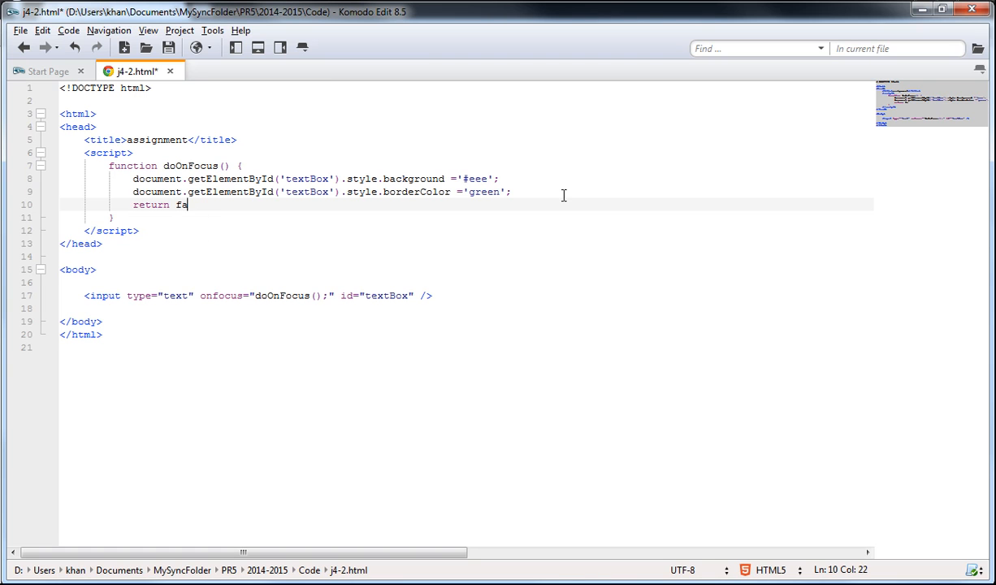
pyautogui.write('lse;')
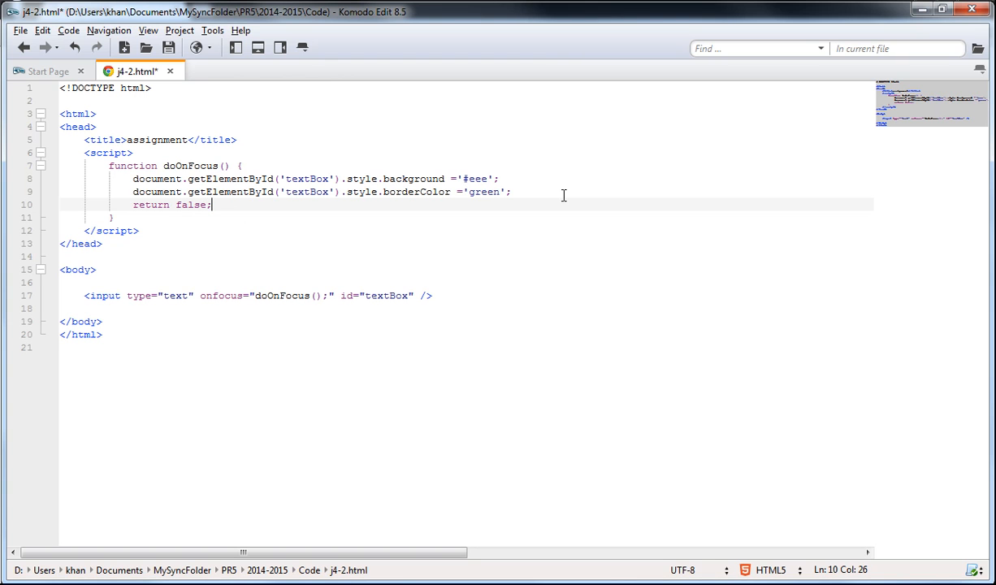
pyautogui.moveTo(247, 215)
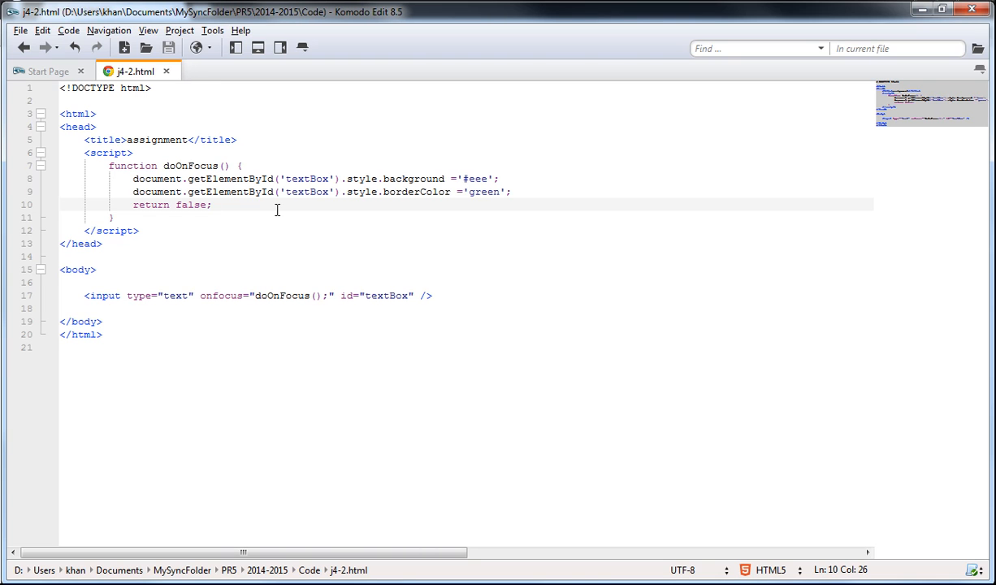
pyautogui.click(211, 204)
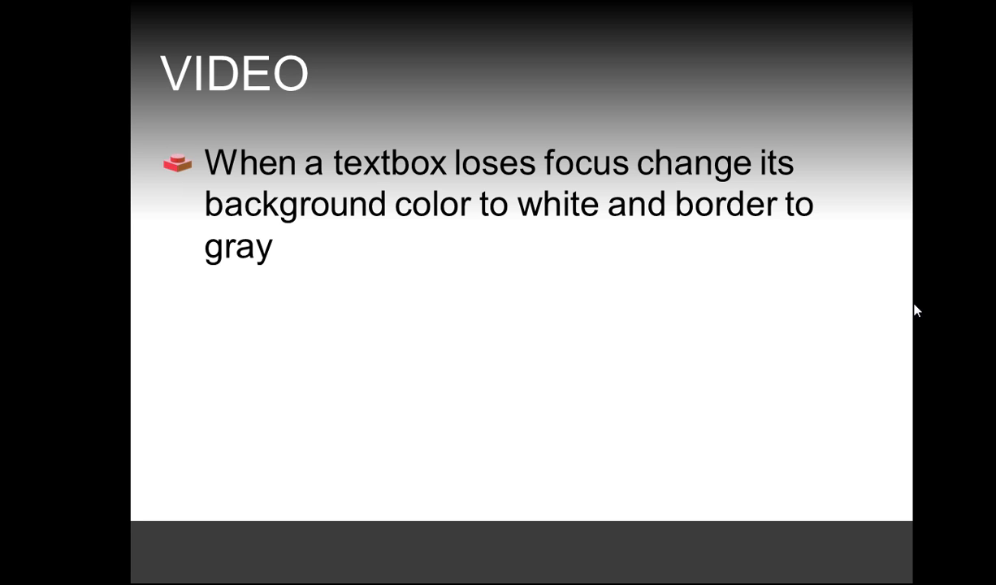
# Step: Leave the onblur requirement slide and return to the assignment page in Chrome
pyautogui.press('alt+tab')
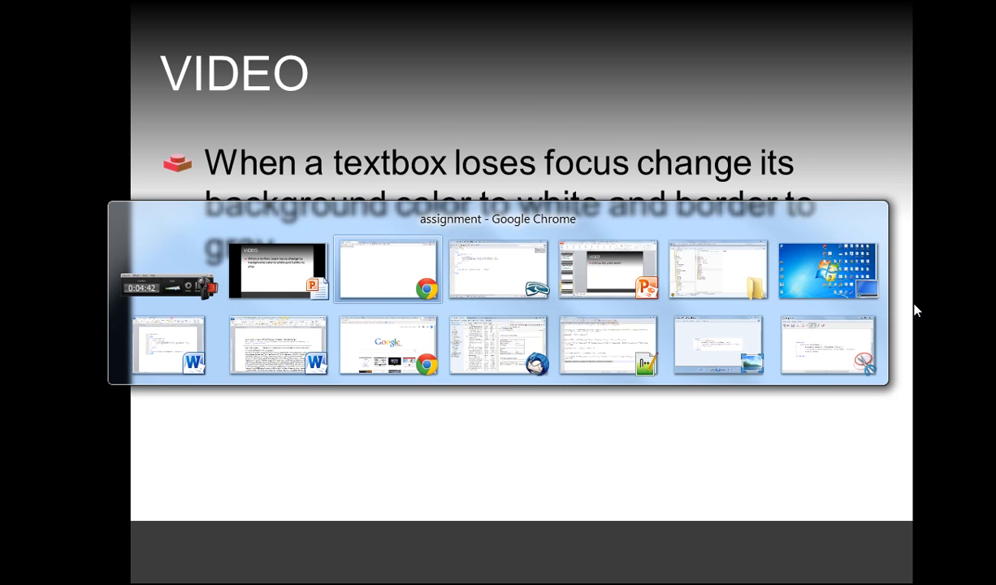
pyautogui.click(387, 270)
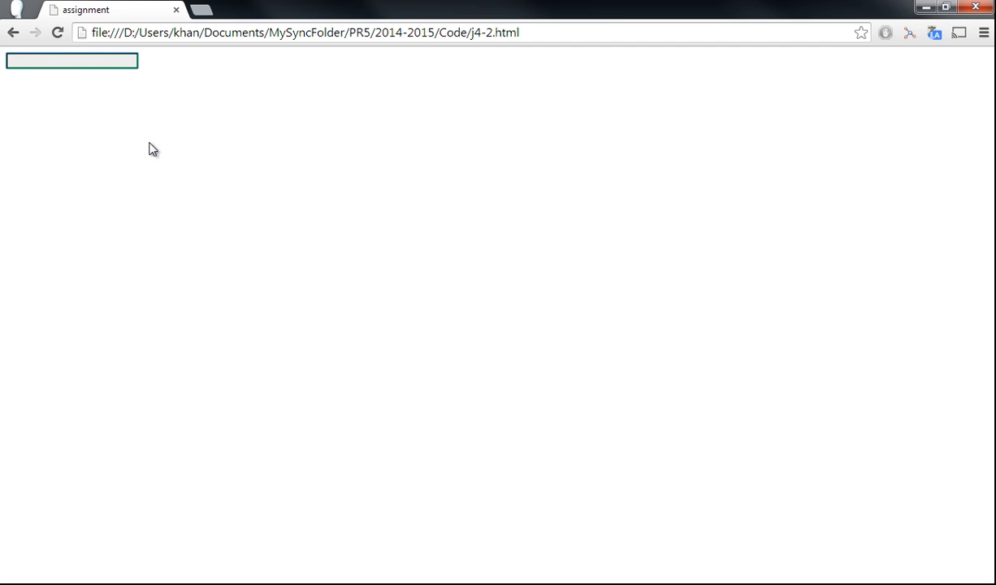
pyautogui.moveTo(104, 110)
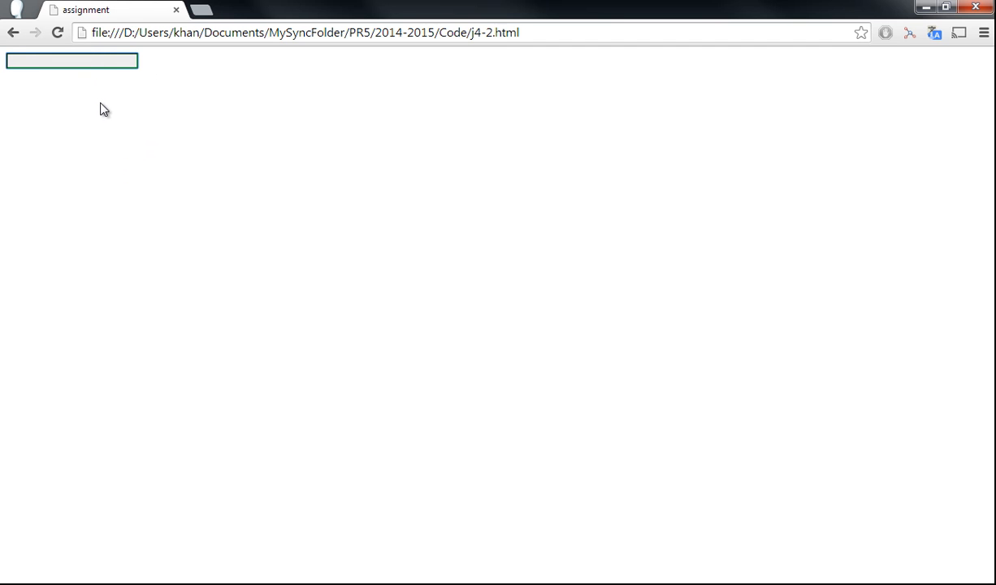
pyautogui.moveTo(161, 106)
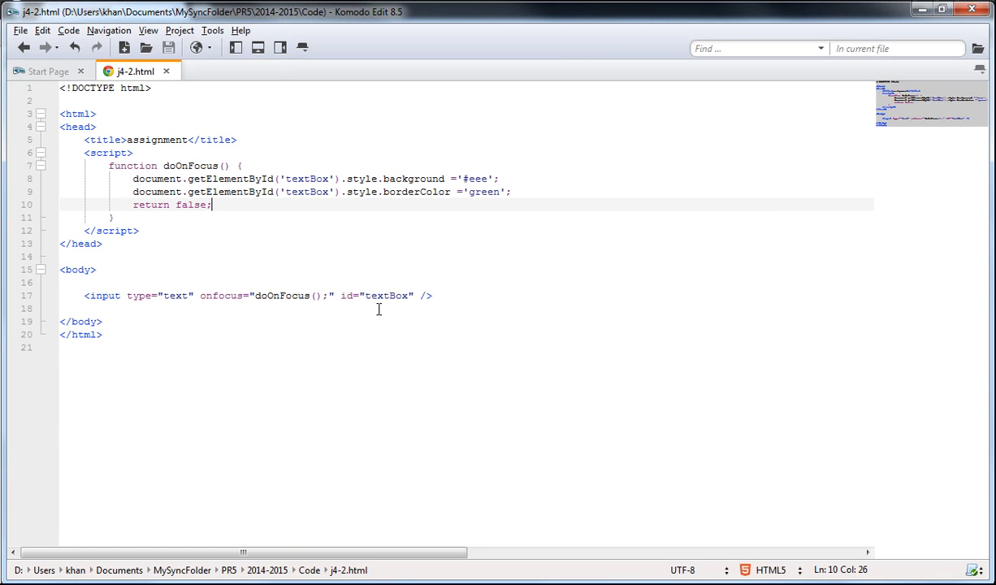
# Step: Add onblur="doOnBlur();" to the input and select doOnFocus to duplicate it
pyautogui.click(334, 296)
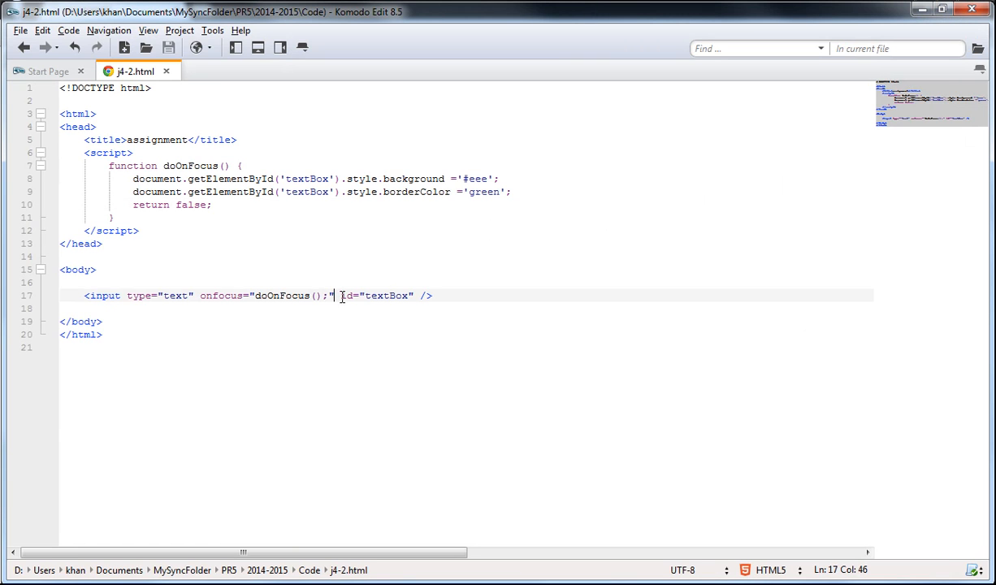
pyautogui.write('onblur="')
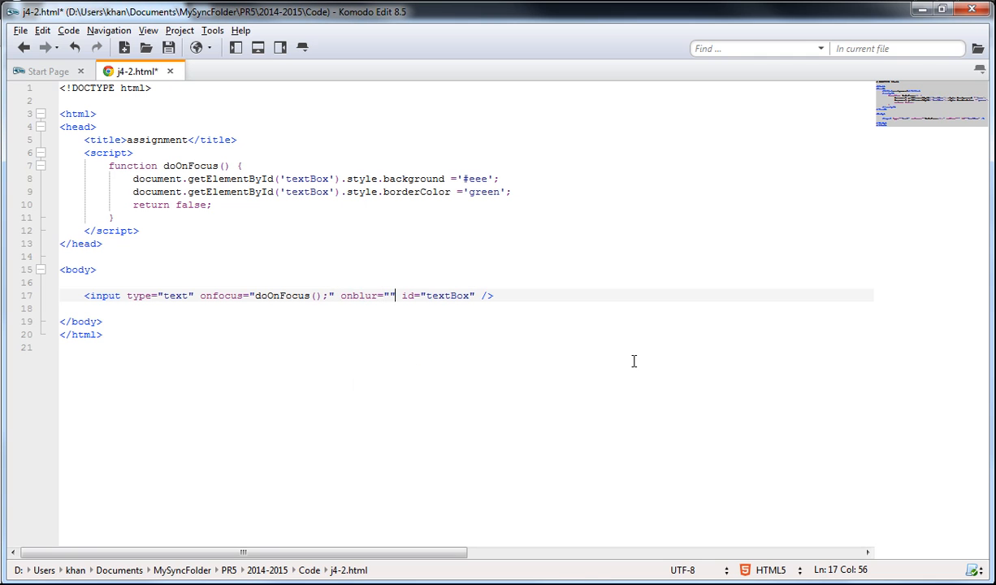
pyautogui.write('doOn')
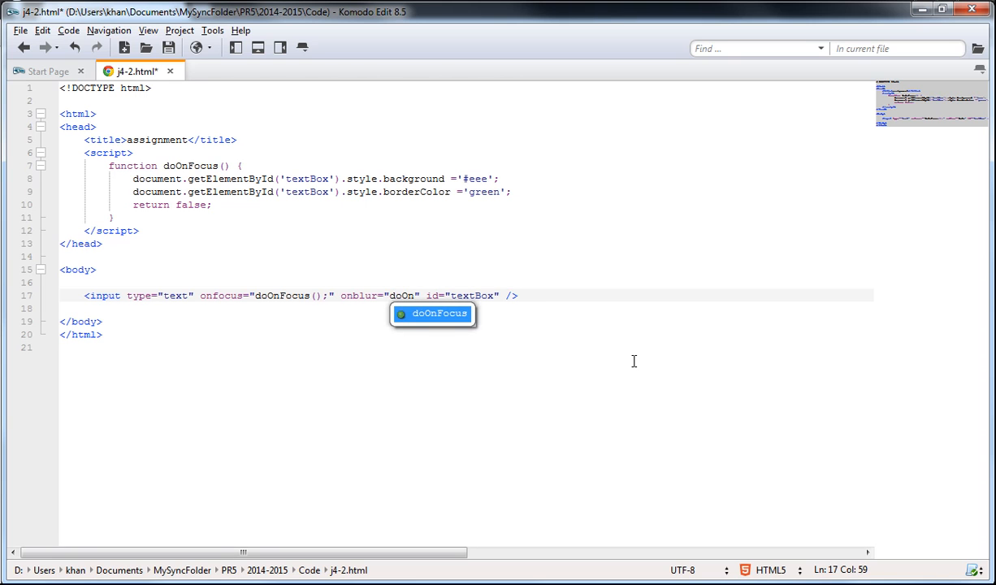
pyautogui.write('Blur();')
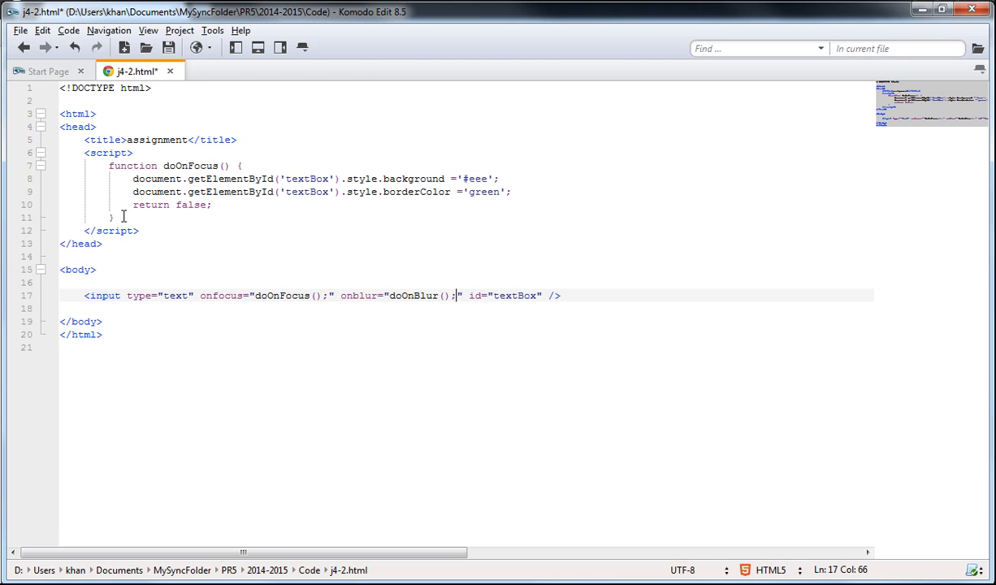
pyautogui.moveTo(139, 153); pyautogui.dragTo(113, 218)
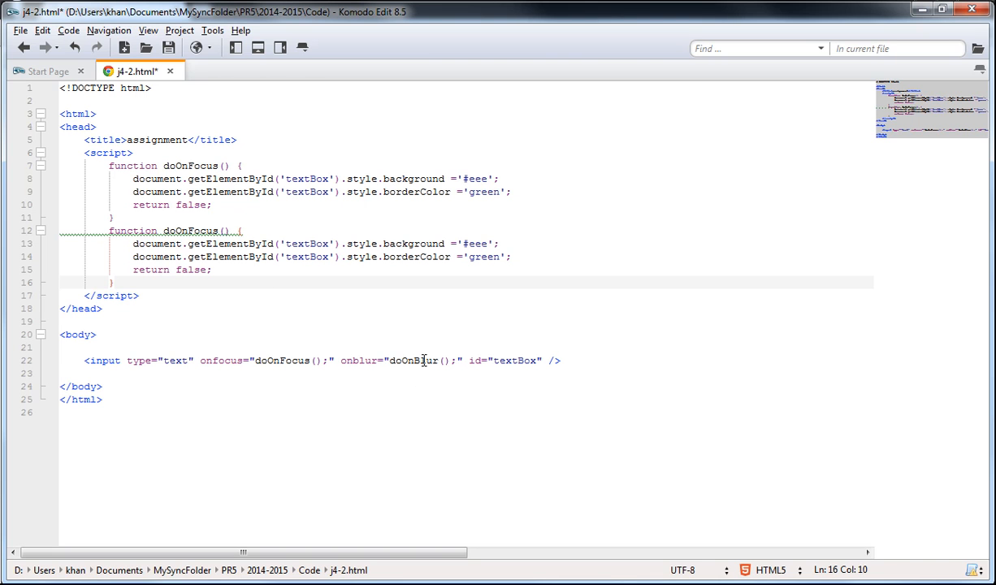
# Step: Rename the copied function to doOnBlur, matching the onblur handler name
pyautogui.doubleClick(413, 361)
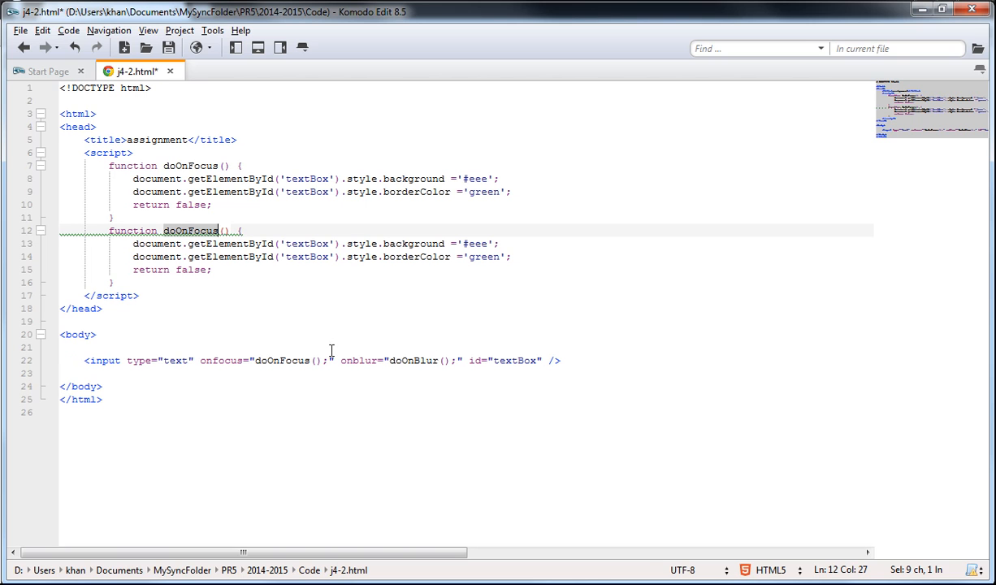
pyautogui.write('doOnBlur')
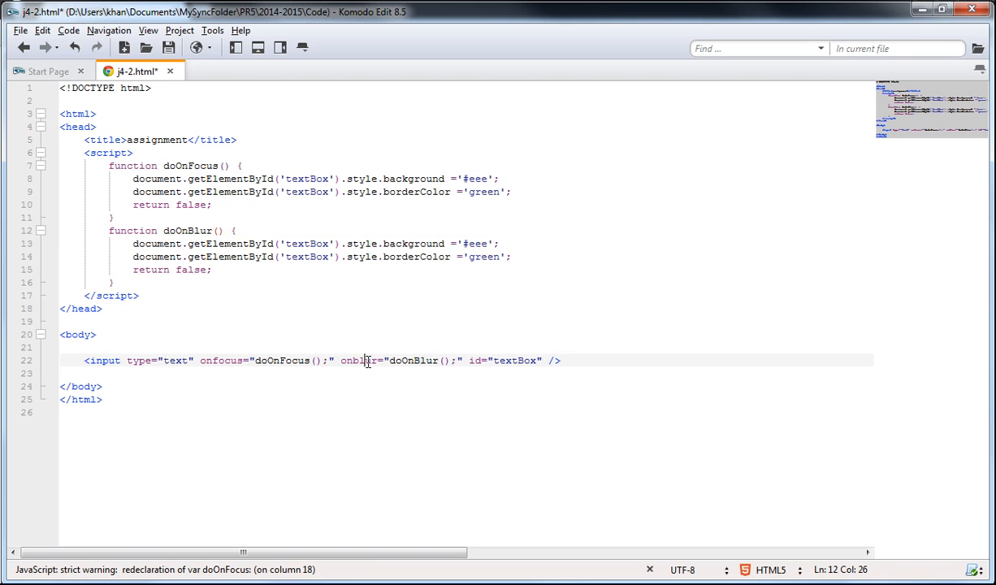
pyautogui.doubleClick(359, 361)
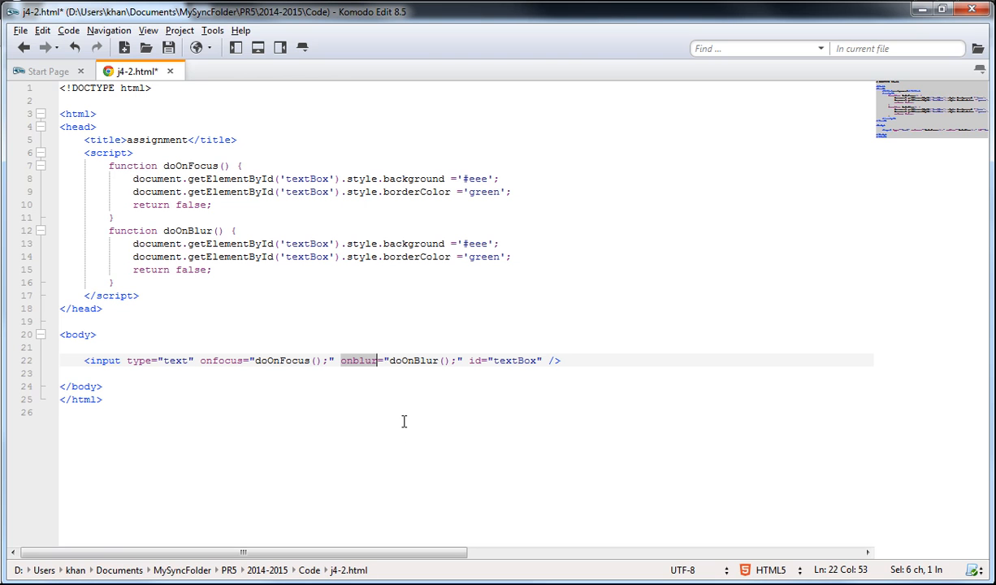
pyautogui.doubleClick(412, 361)
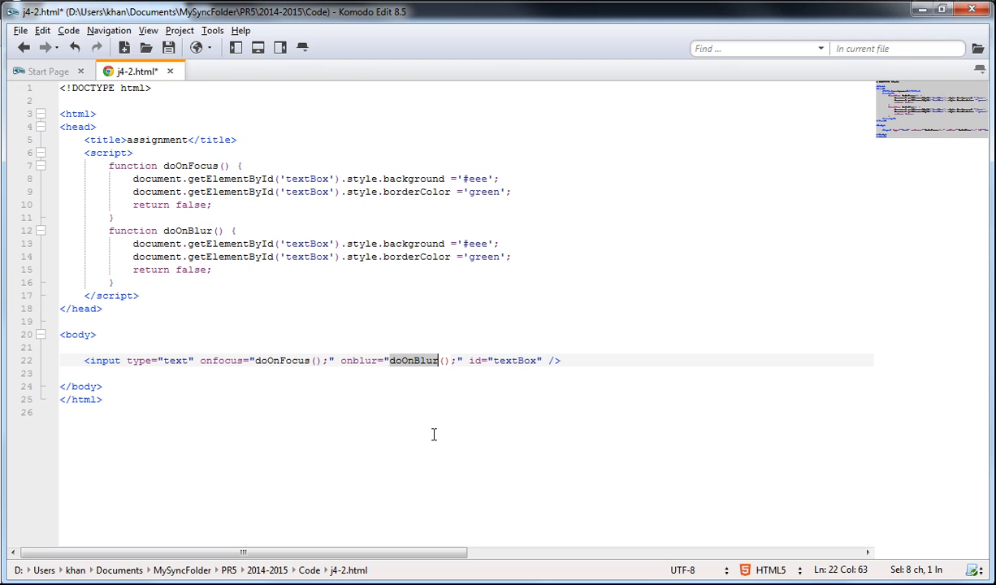
pyautogui.moveTo(195, 230)
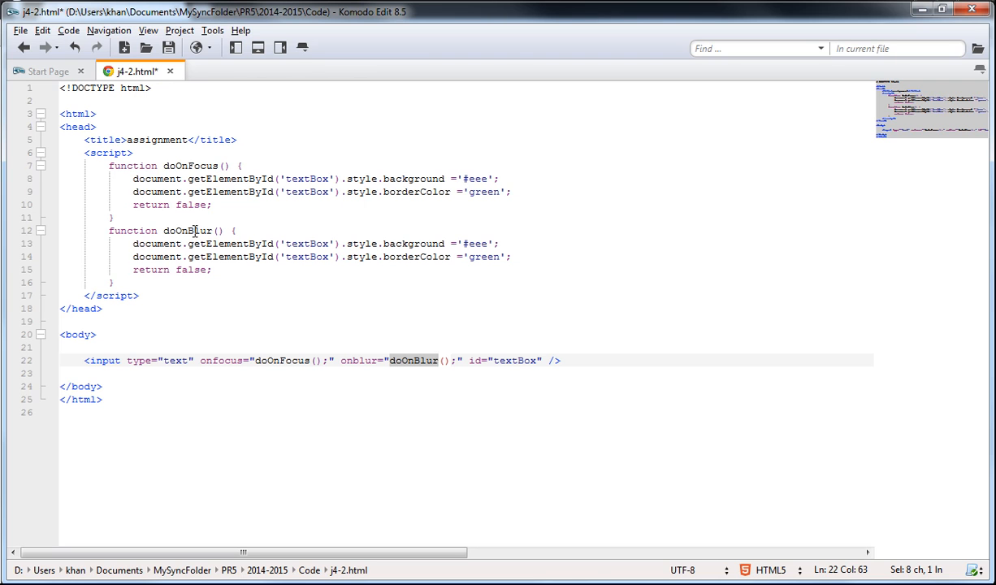
pyautogui.doubleClick(188, 231)
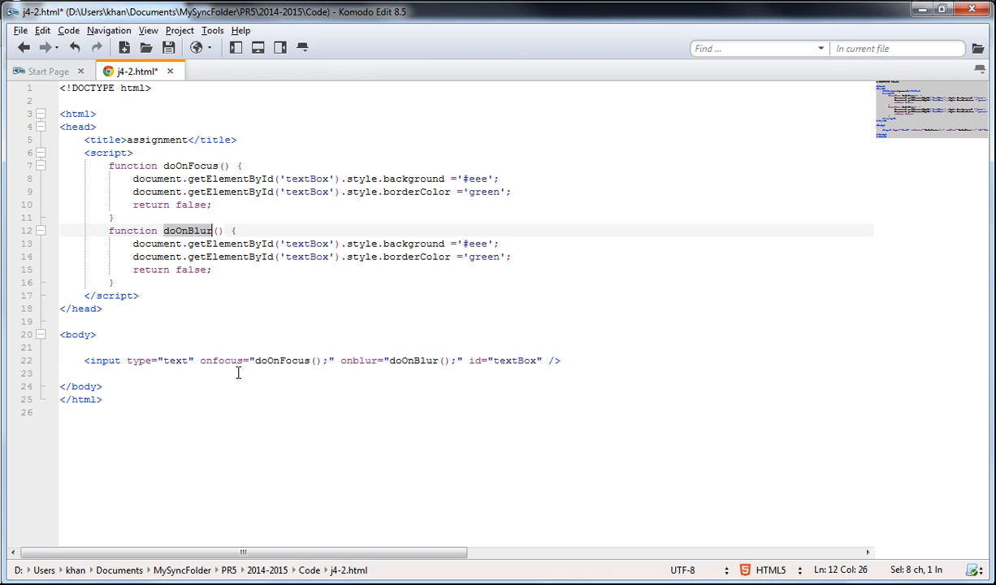
pyautogui.moveTo(447, 274)
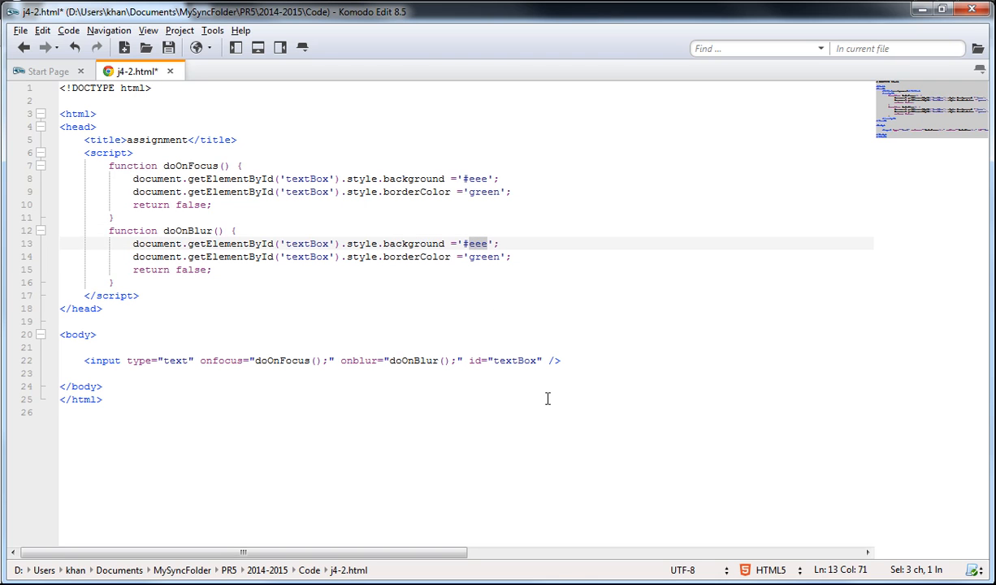
# Step: Make doOnBlur set background '#000' and borderColor '#eee'
pyautogui.write('000')
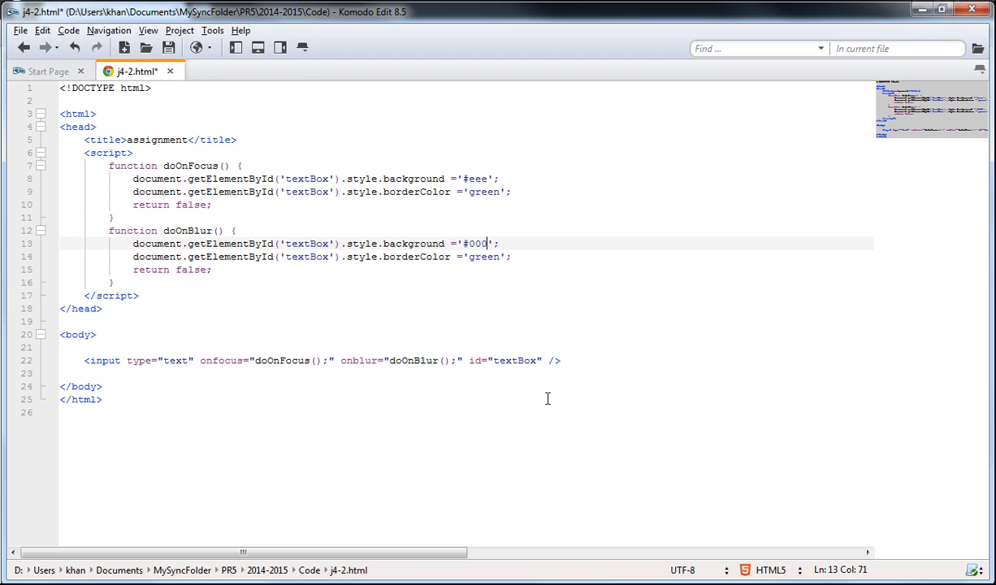
pyautogui.moveTo(491, 257)
pyautogui.write('#')
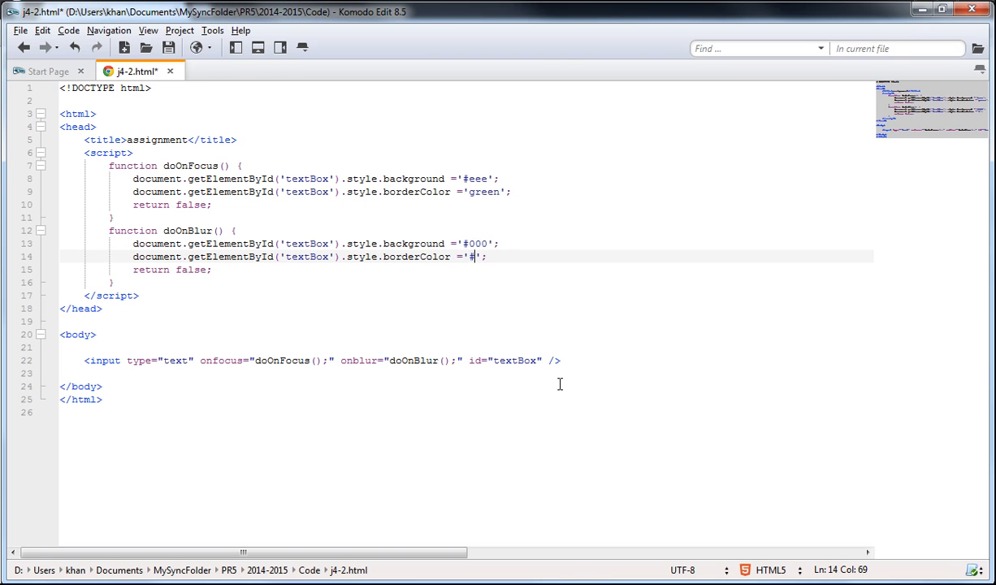
pyautogui.write('eee')
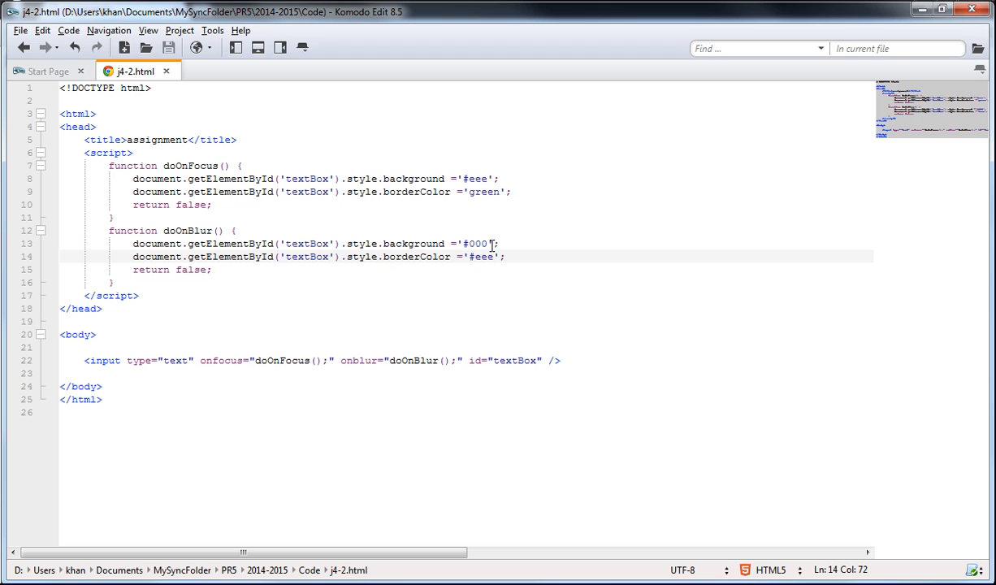
# Step: Change doOnBlur's background value from '#000' to white '#fff'
pyautogui.press('BackSpace')
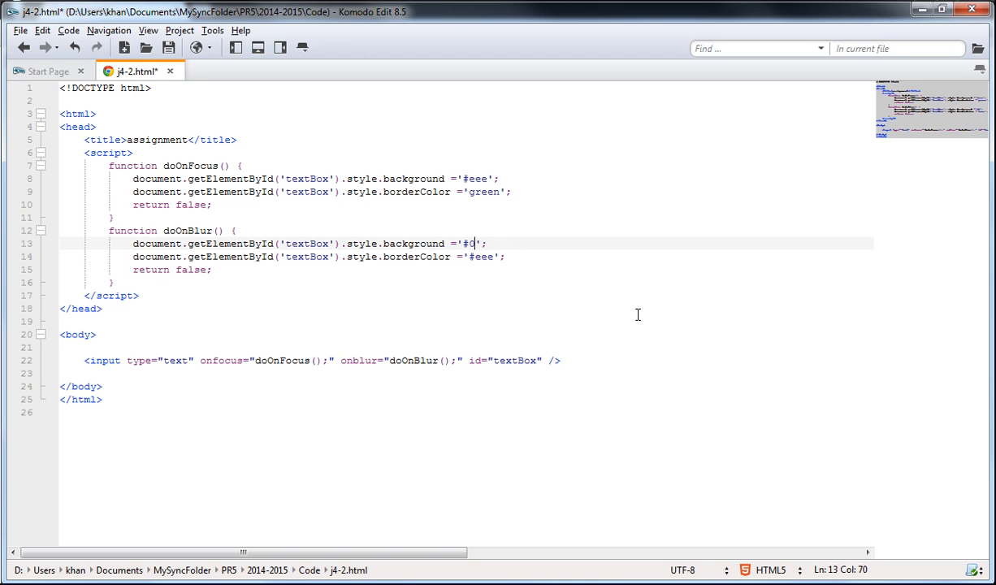
pyautogui.write('fff')
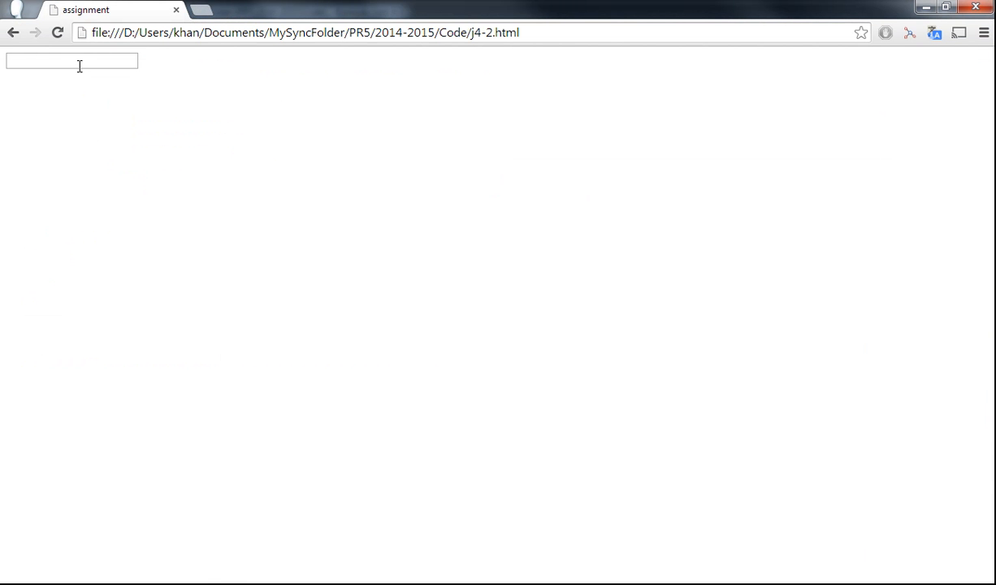
pyautogui.moveTo(218, 84)
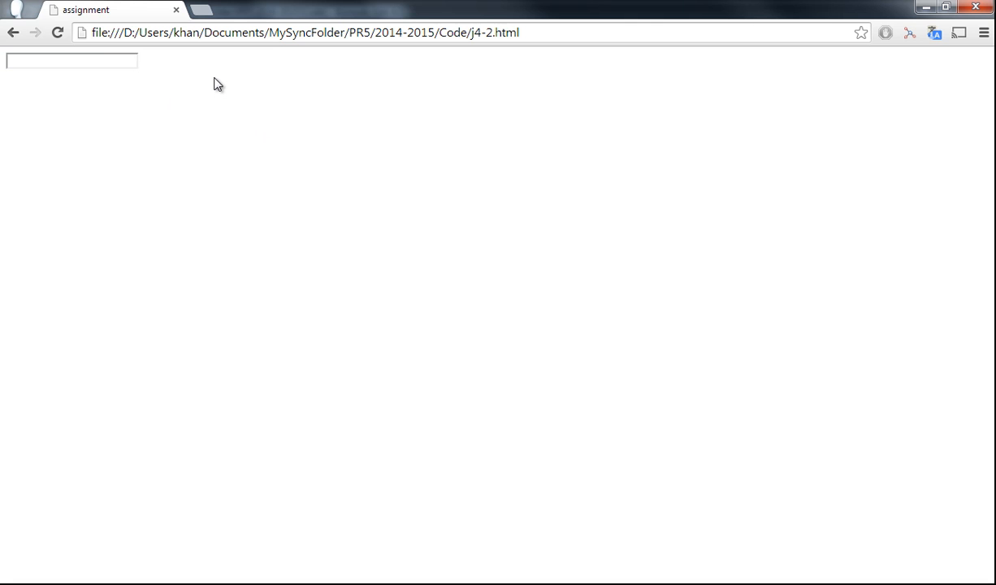
pyautogui.moveTo(153, 96)
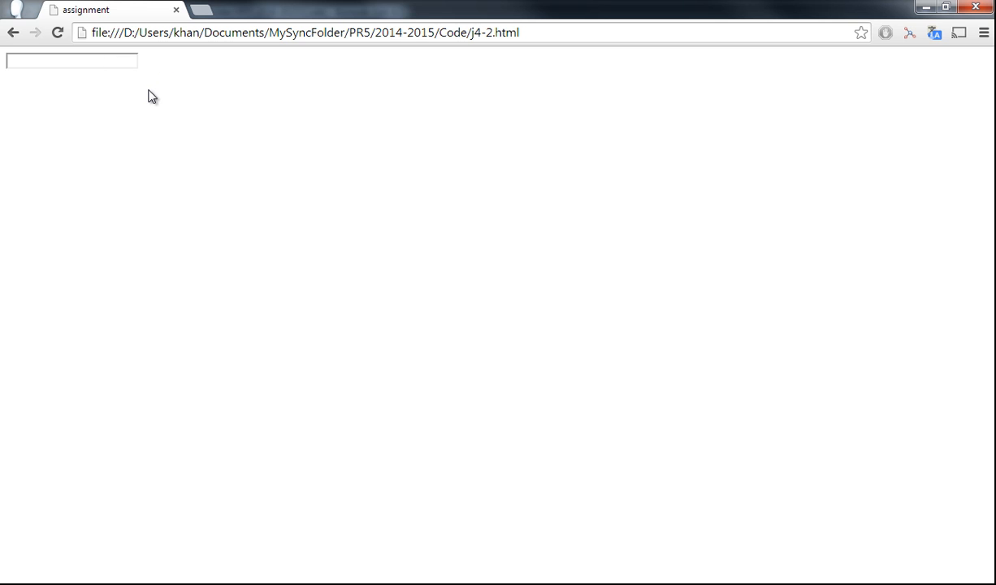
pyautogui.moveTo(182, 123)
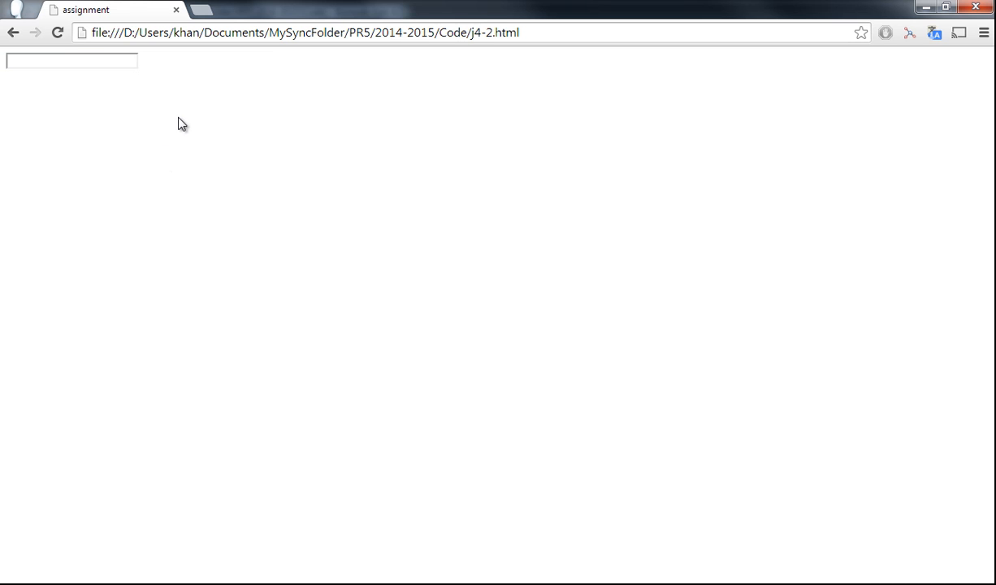
# Step: Focus the text box on the reloaded page to trigger the grey background and green border
pyautogui.click(72, 60)
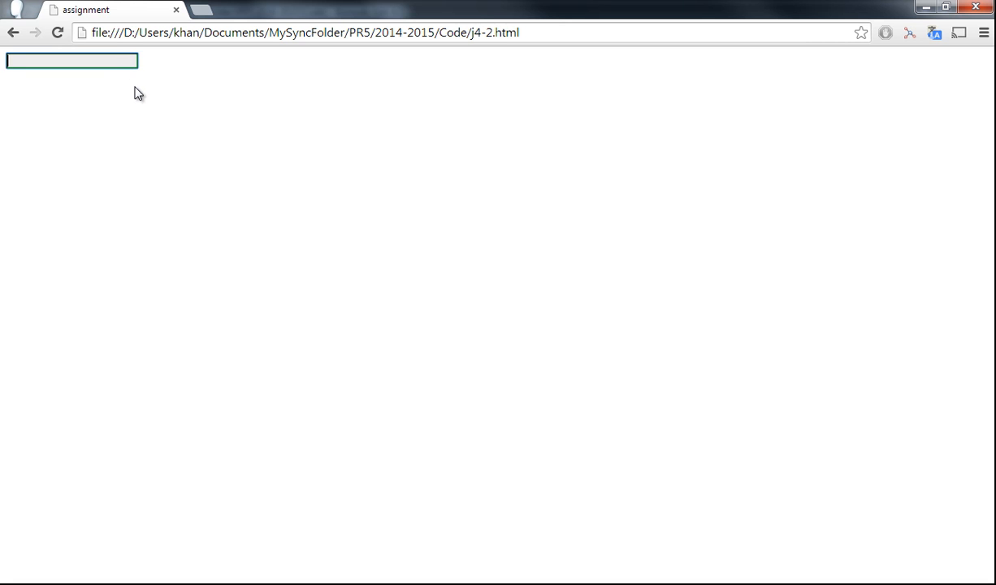
pyautogui.moveTo(203, 110)
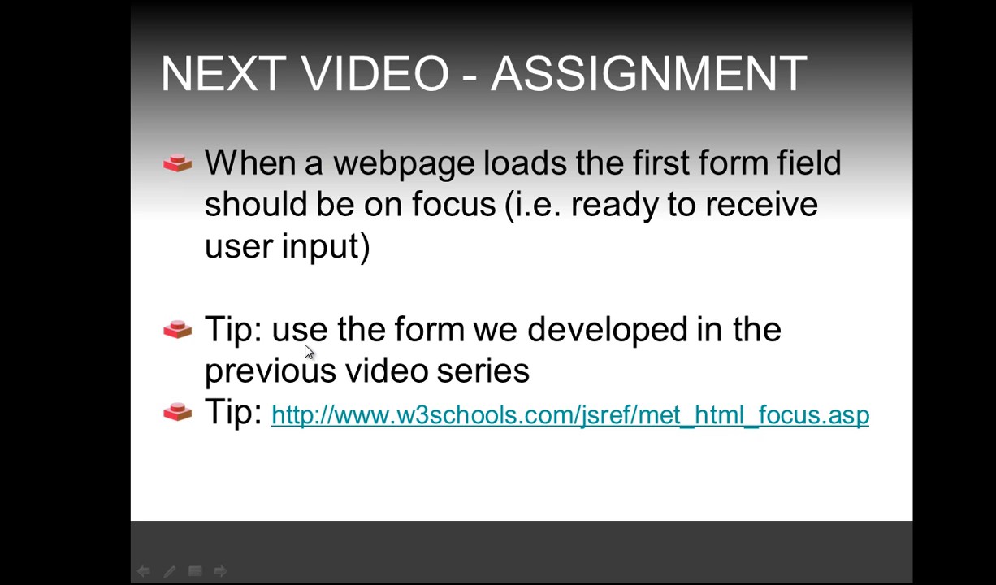
pyautogui.moveTo(629, 362)
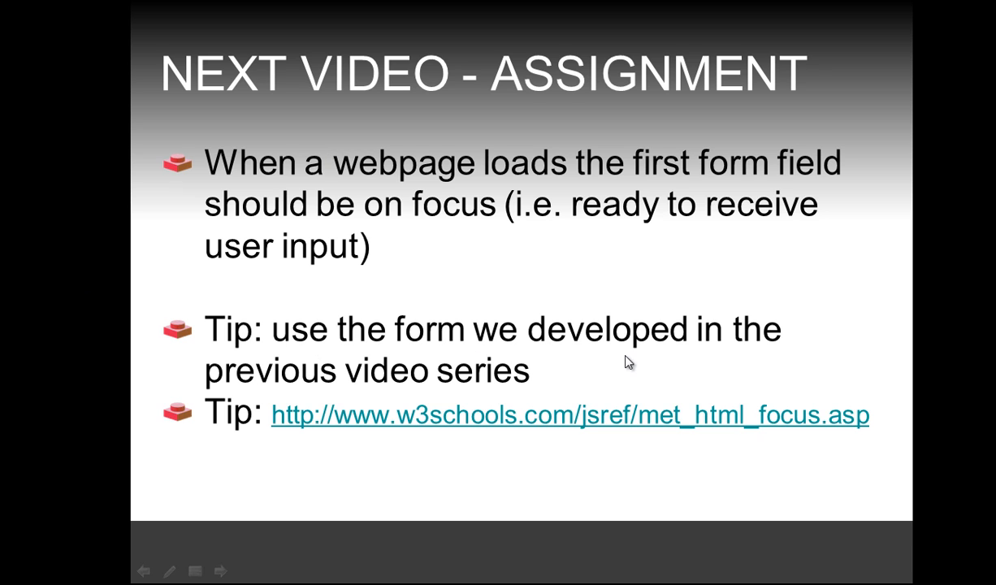
pyautogui.moveTo(403, 498)
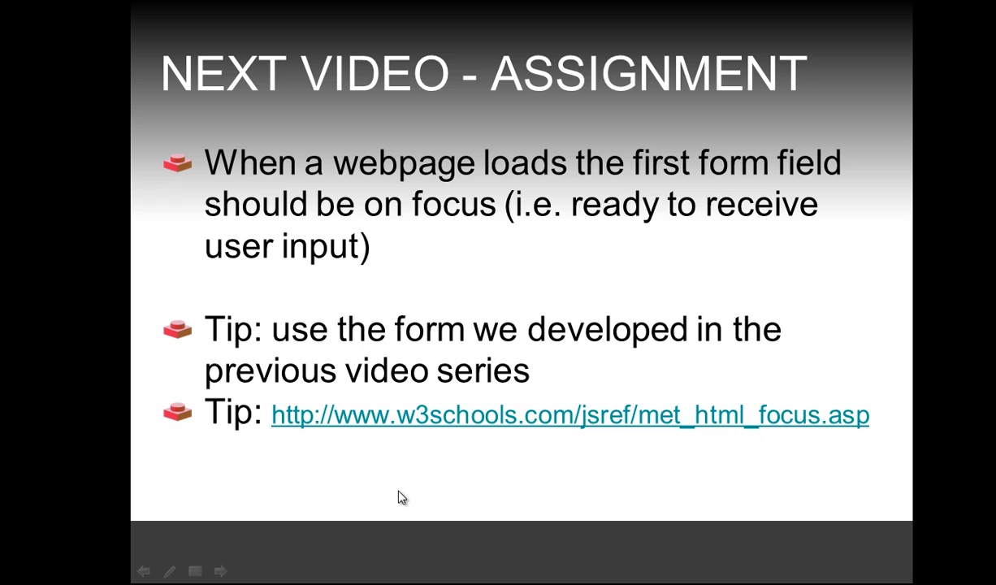
pyautogui.moveTo(556, 480)
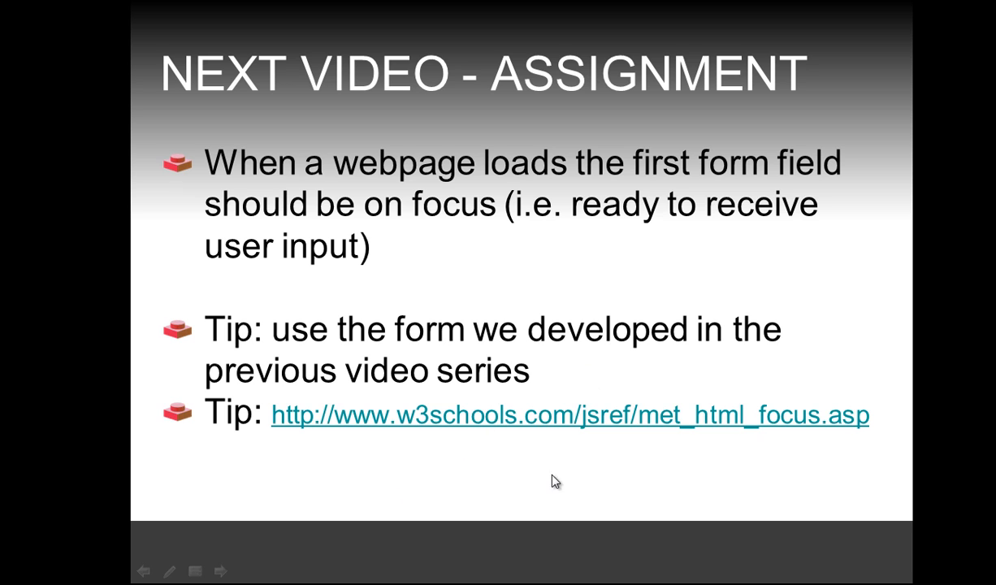
pyautogui.moveTo(553, 501)
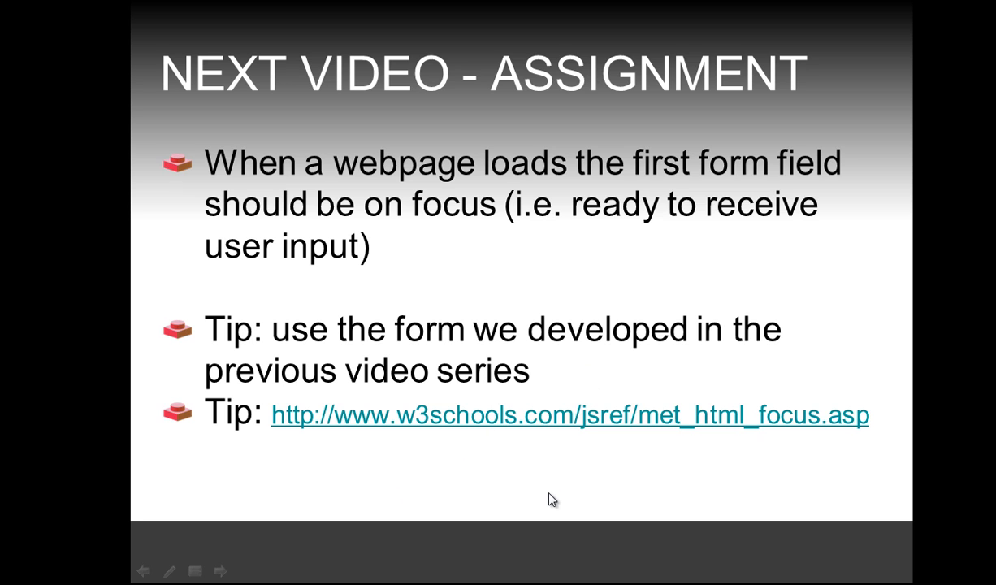
pyautogui.moveTo(710, 293)
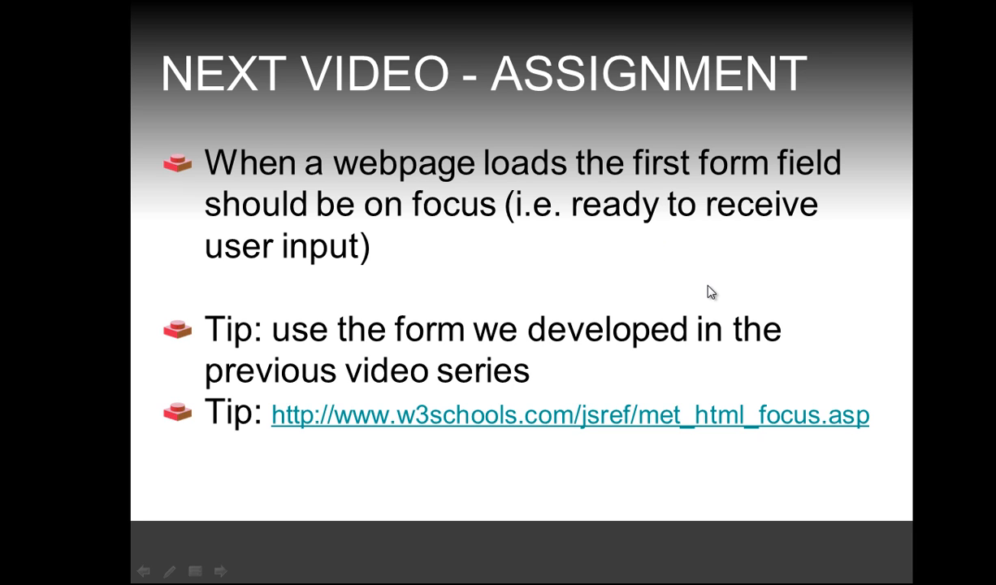